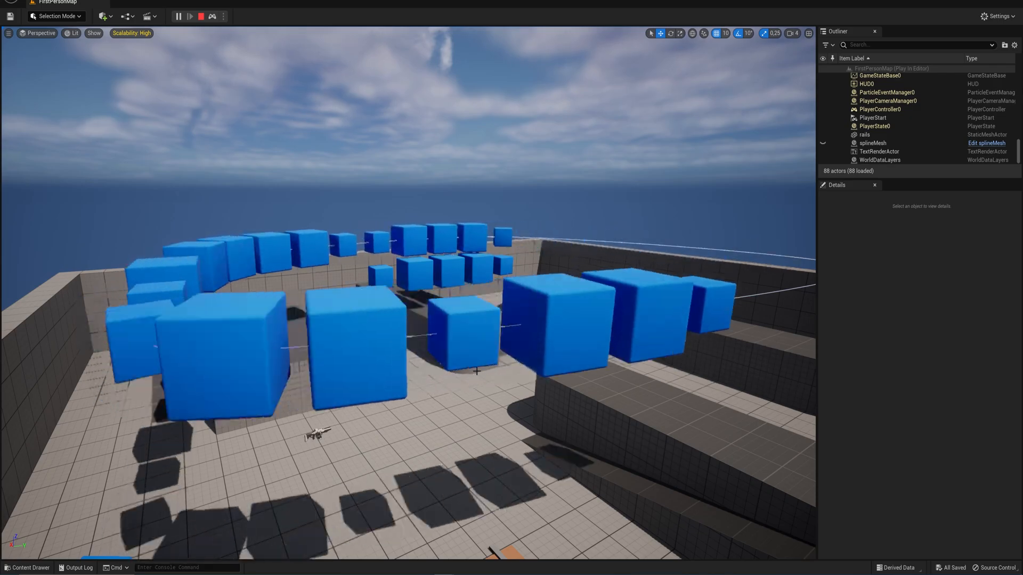
- Stop the running spline-cubes Play In Editor preview
left_click(200, 17)
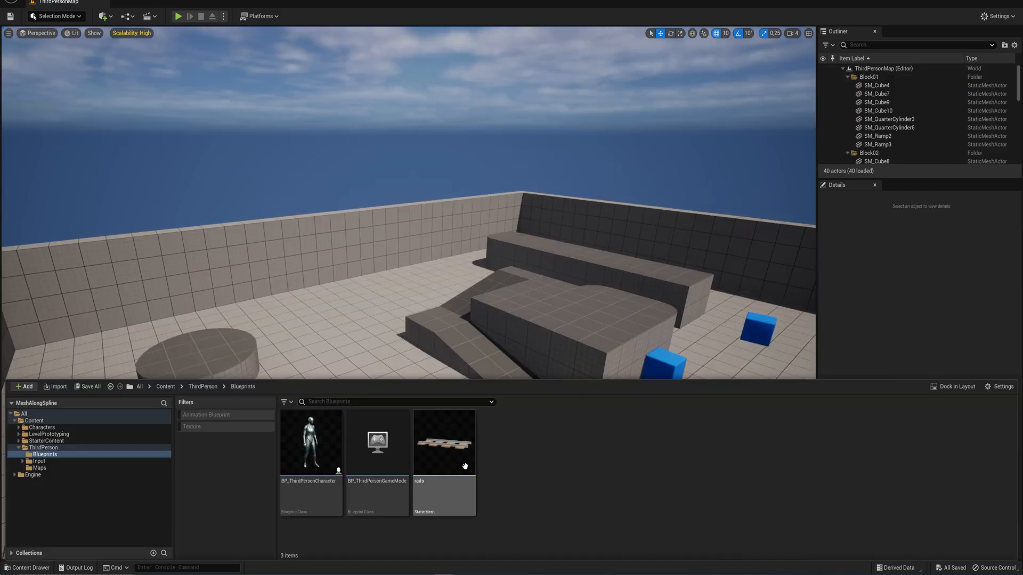
mouse_move(444, 444)
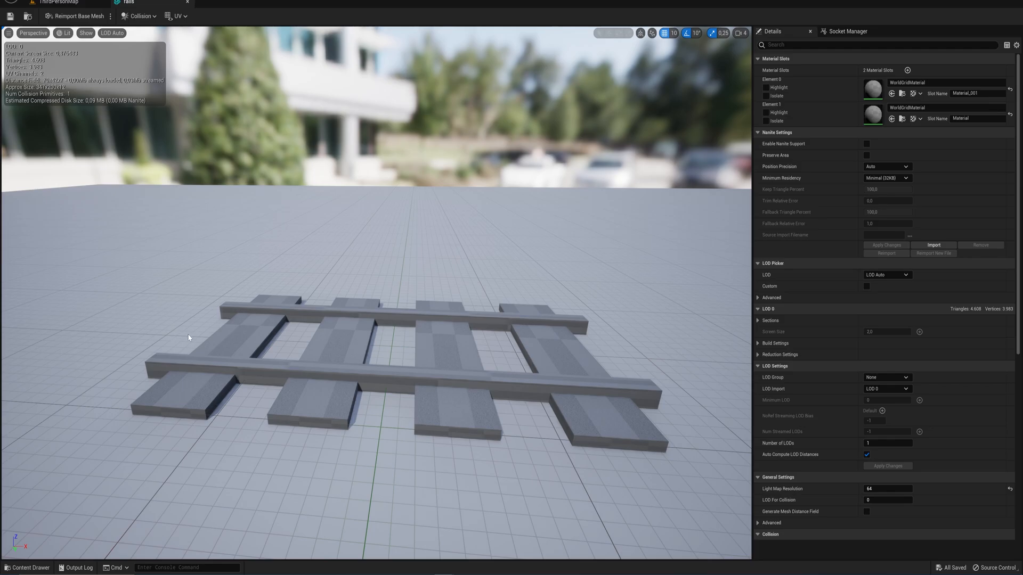
mouse_move(243, 341)
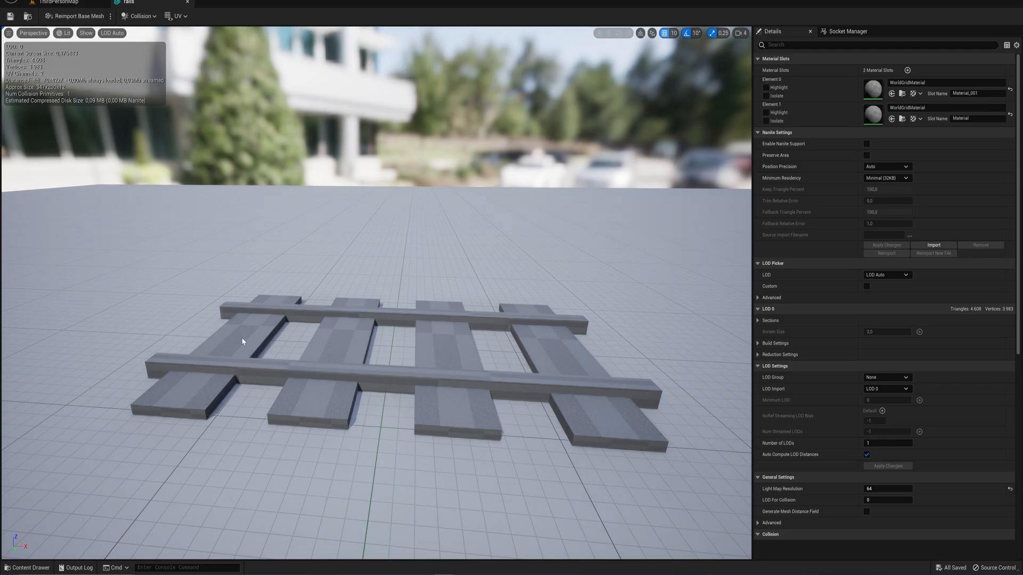
mouse_move(689, 366)
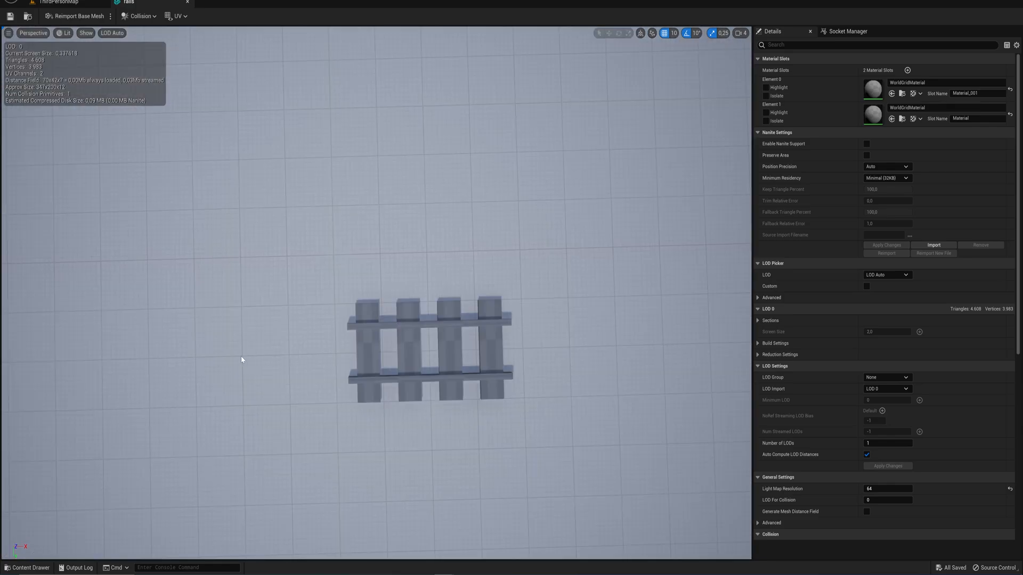
mouse_move(302, 353)
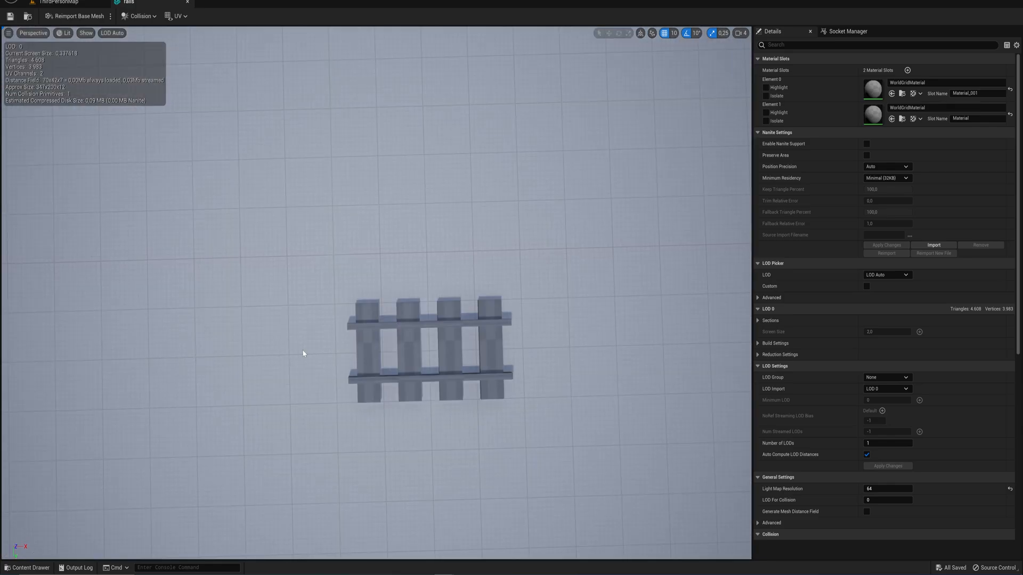
mouse_move(638, 341)
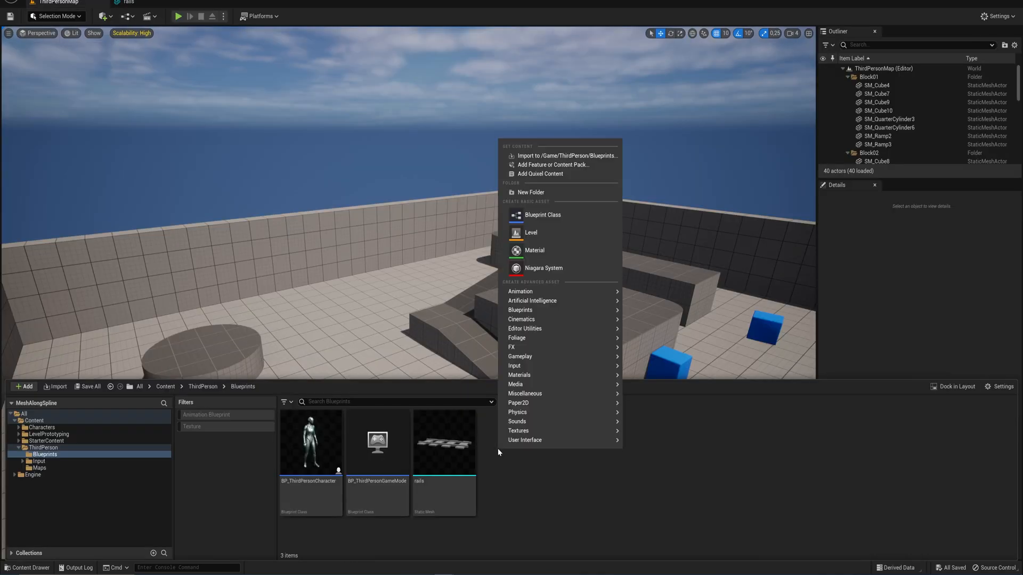
- Create an Actor Blueprint class named BP_MeshOverSpline and open it in the Blueprint editor
left_click(543, 215)
type("BP_MeshOver")
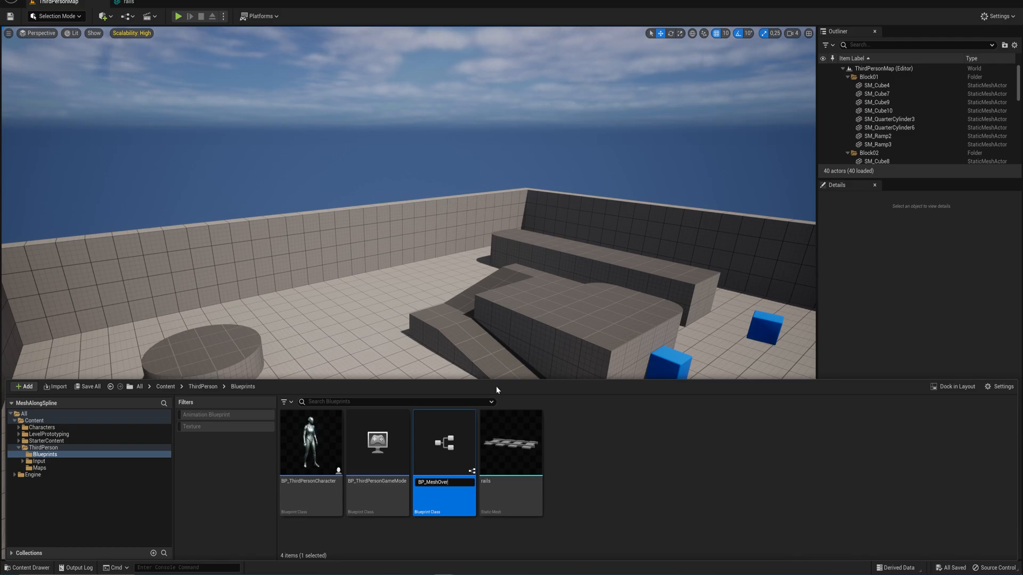
double_click(444, 442)
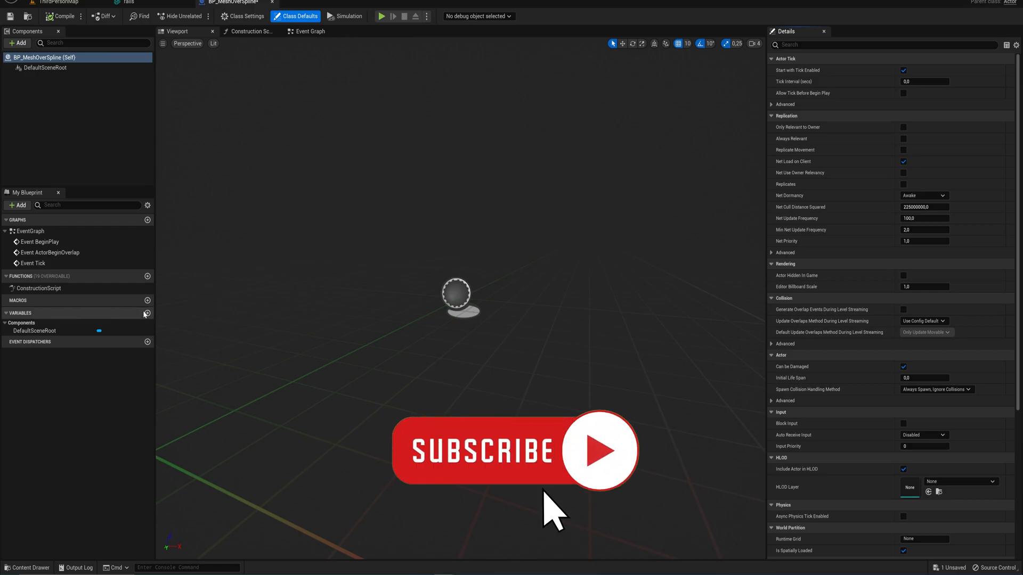
- Add an instance-editable Static Mesh Object Reference variable 'Mesh', then add a Spline component
left_click(147, 313)
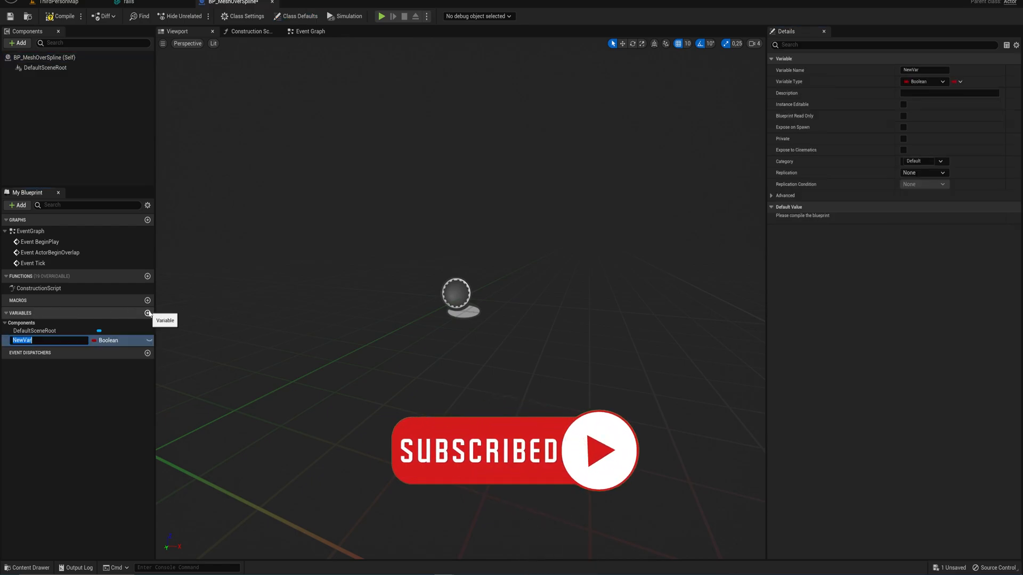
type("Mesh")
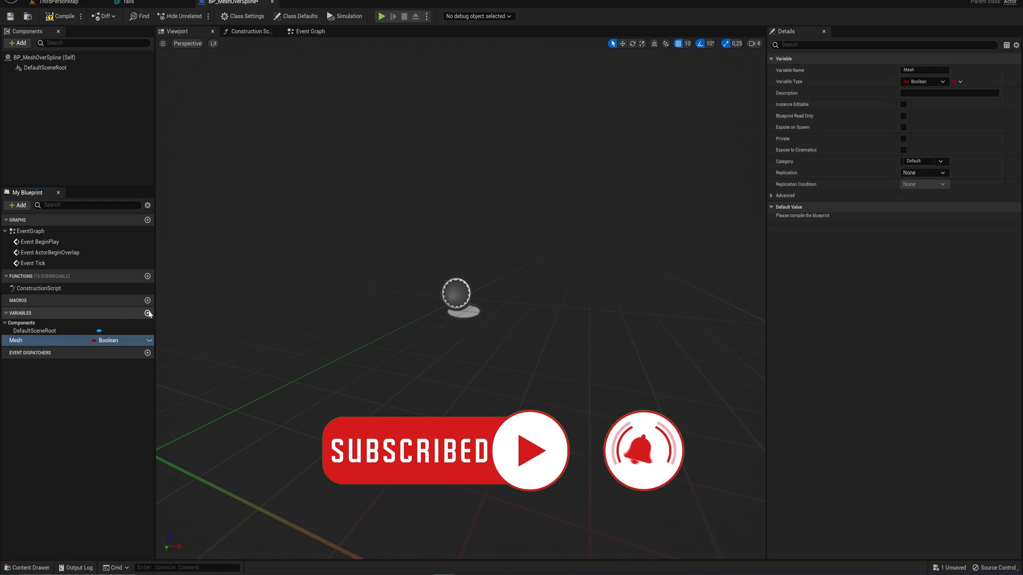
left_click(120, 340)
type("static mesh")
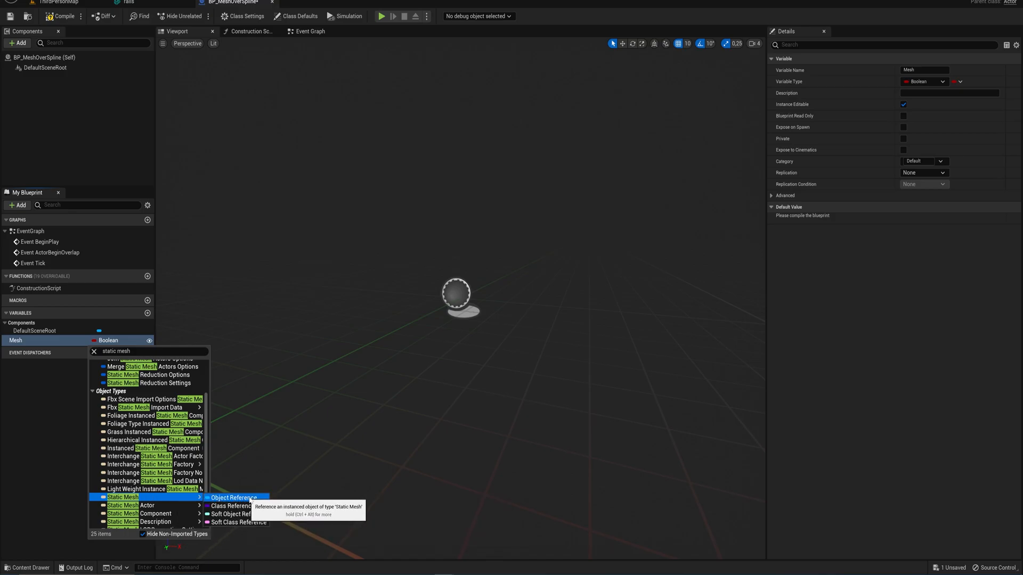
left_click(235, 498)
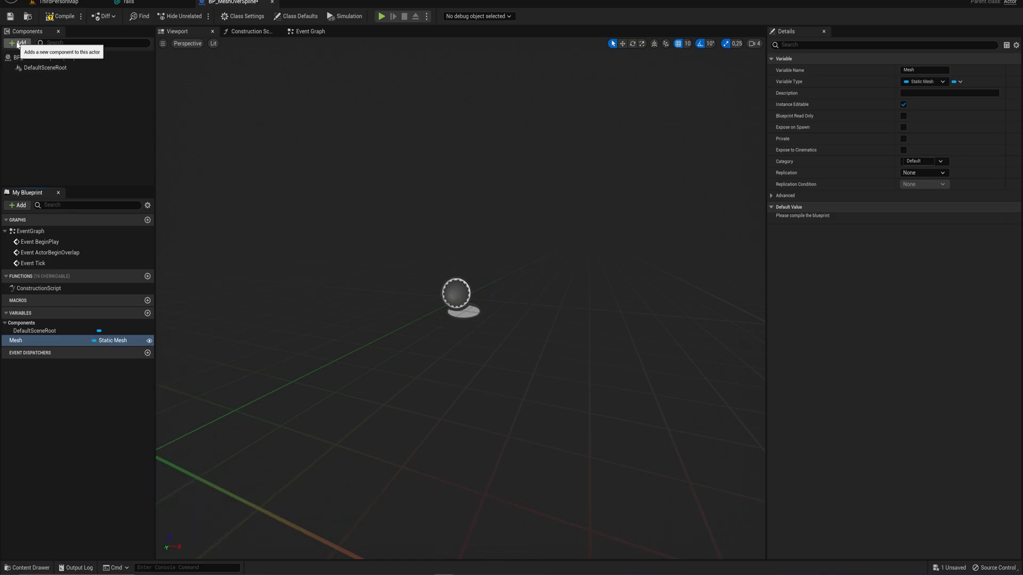
left_click(20, 42)
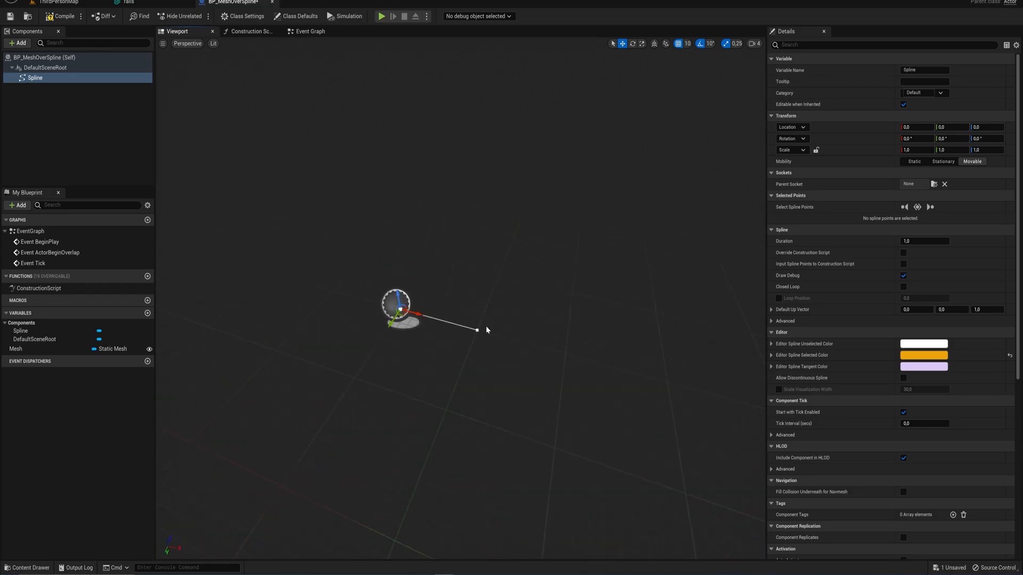
mouse_move(290, 85)
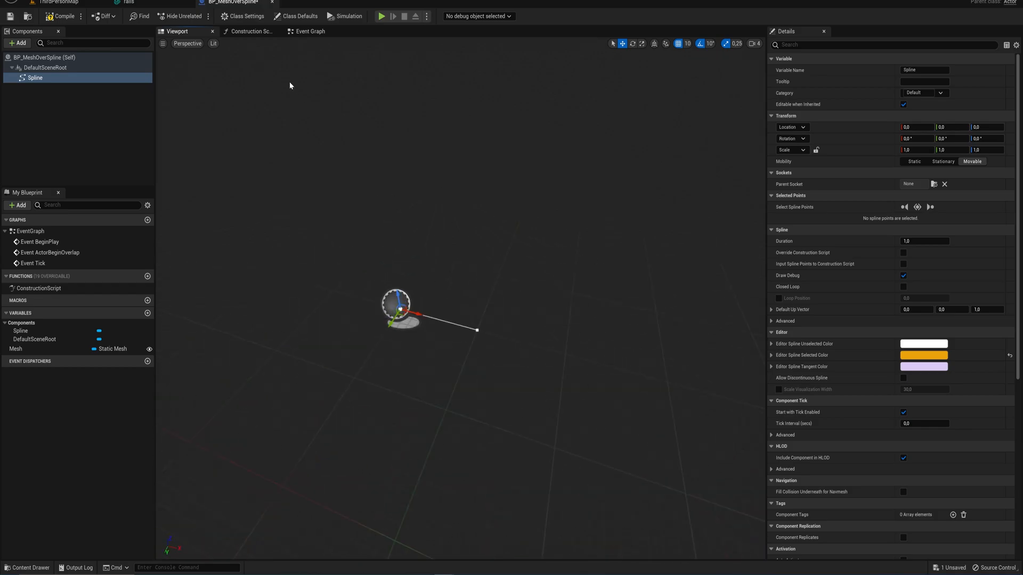
- In the Construction Script, sum the absolute bounding-box Min and Max of Mesh, splitting the output into X, Y, Z
left_click(250, 32)
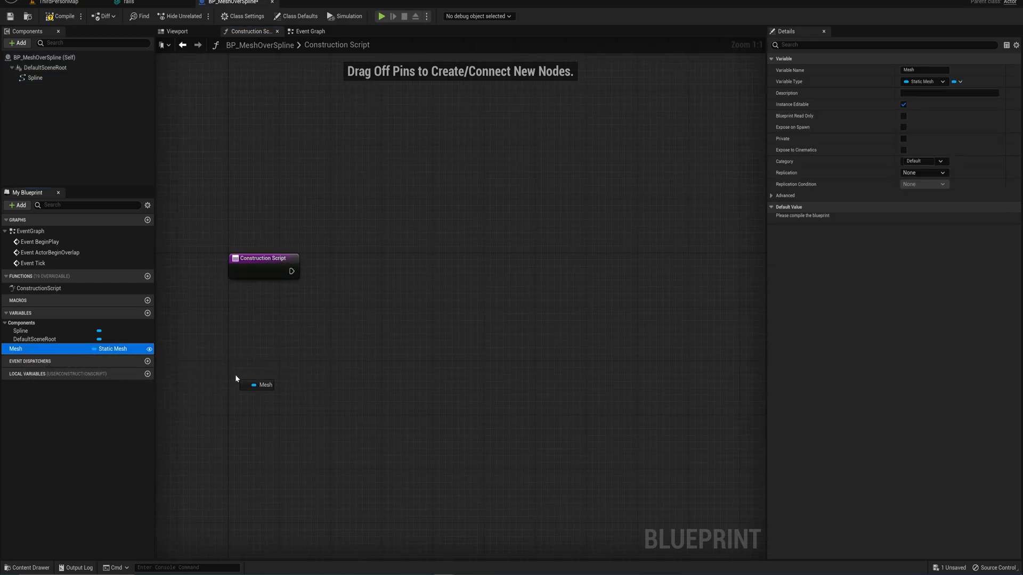
left_click(260, 383)
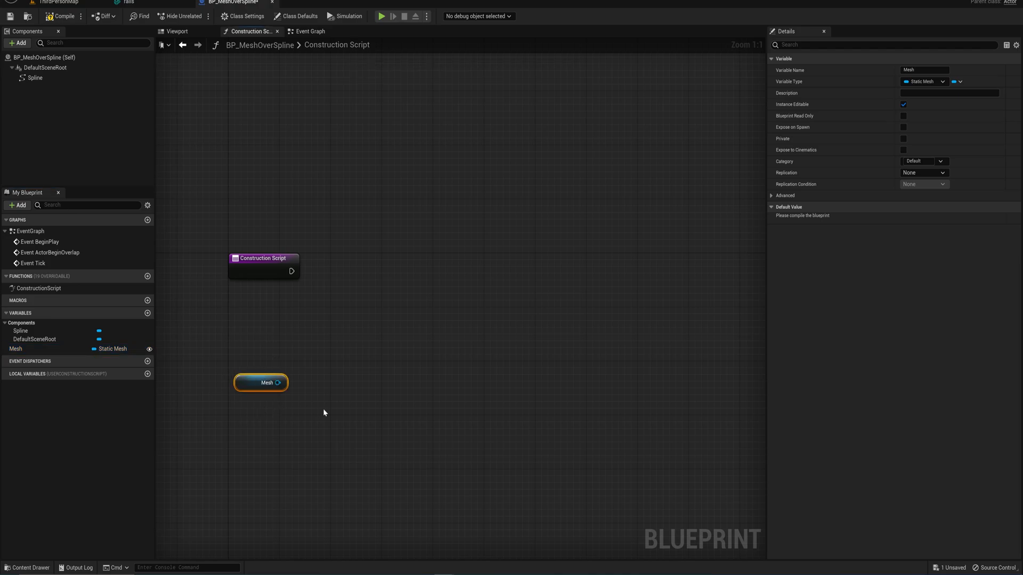
mouse_move(327, 412)
type("get bound")
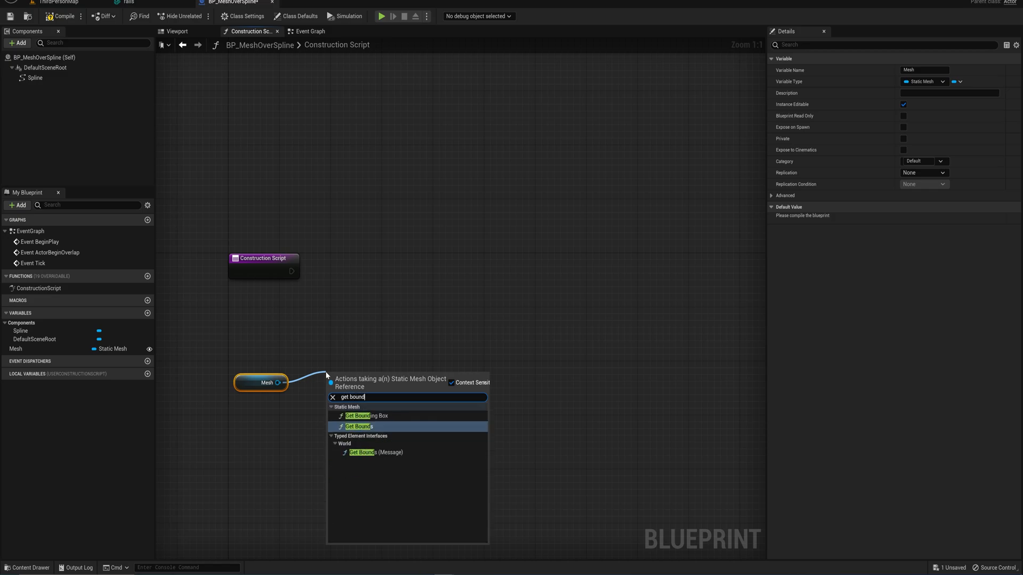
left_click(356, 415)
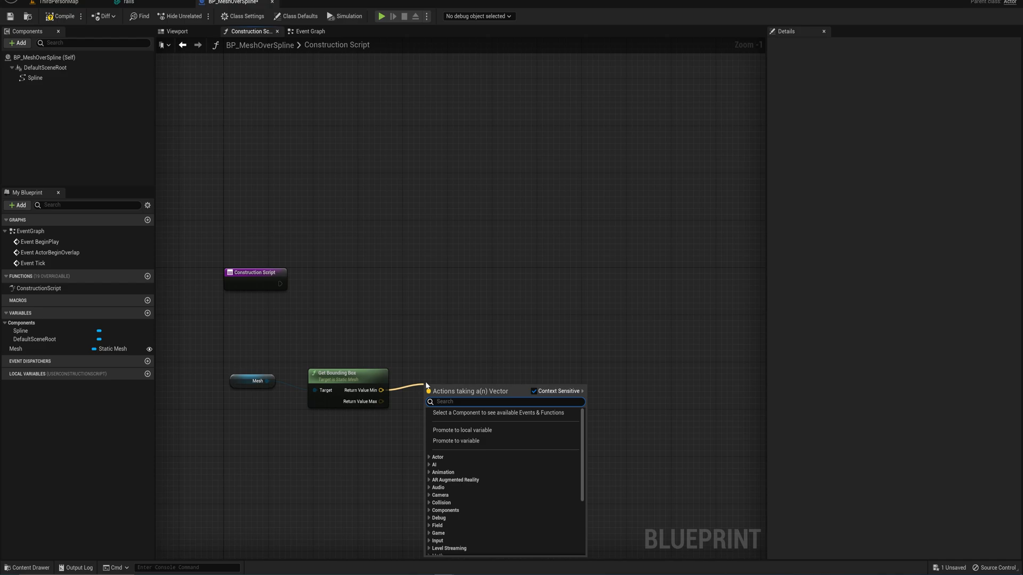
type("abs")
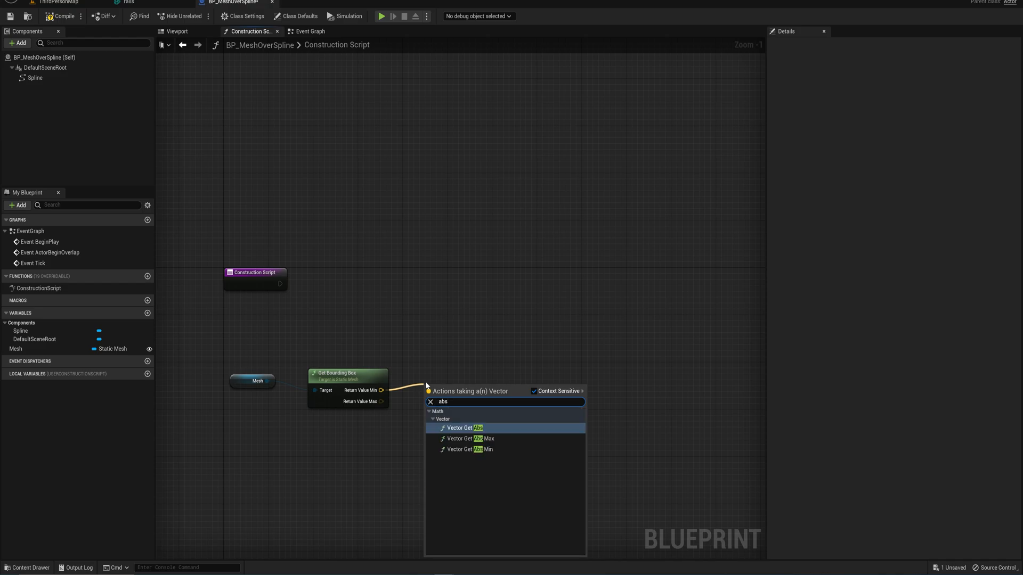
left_click(465, 427)
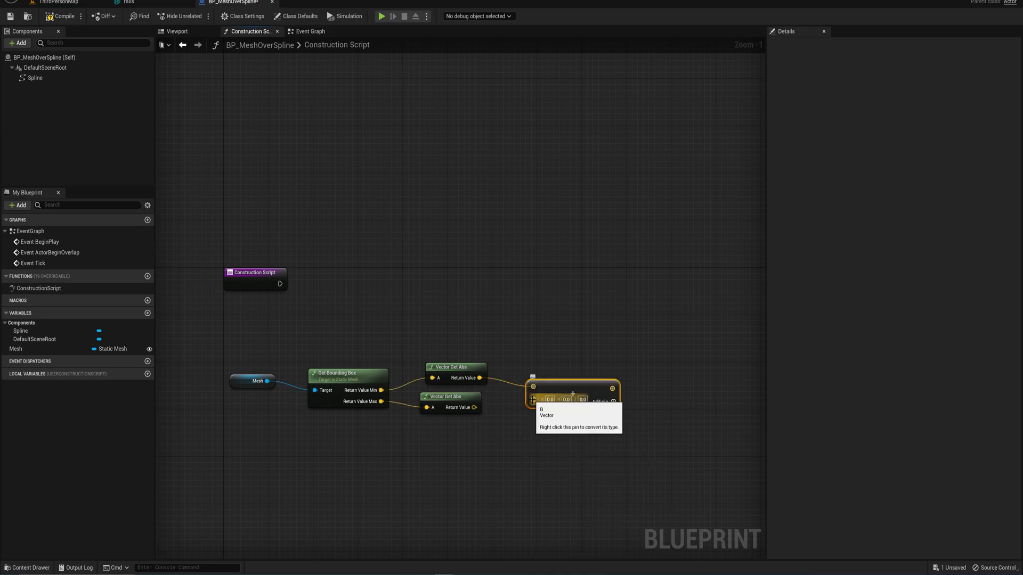
right_click(560, 395)
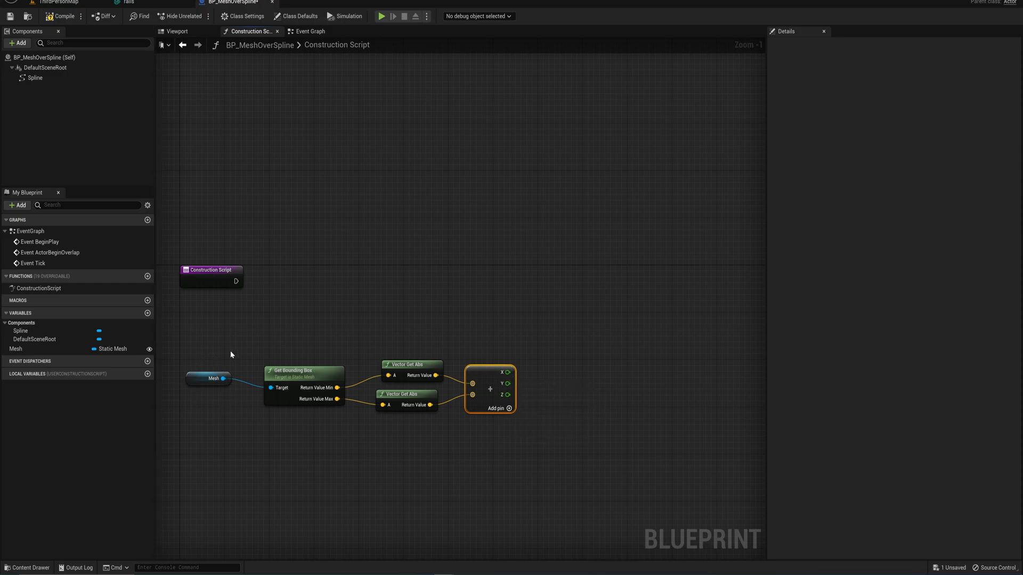
mouse_move(223, 407)
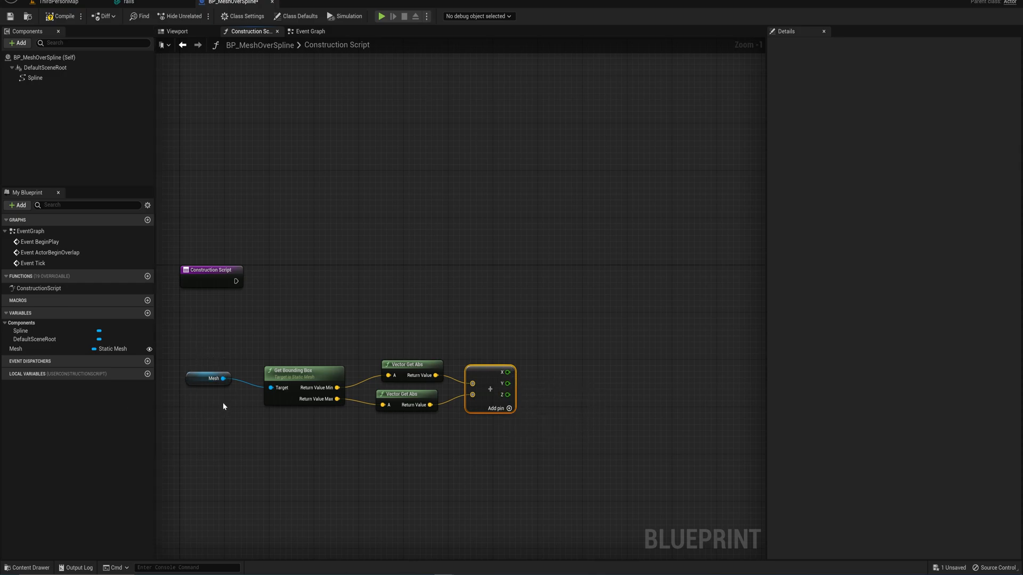
mouse_move(556, 379)
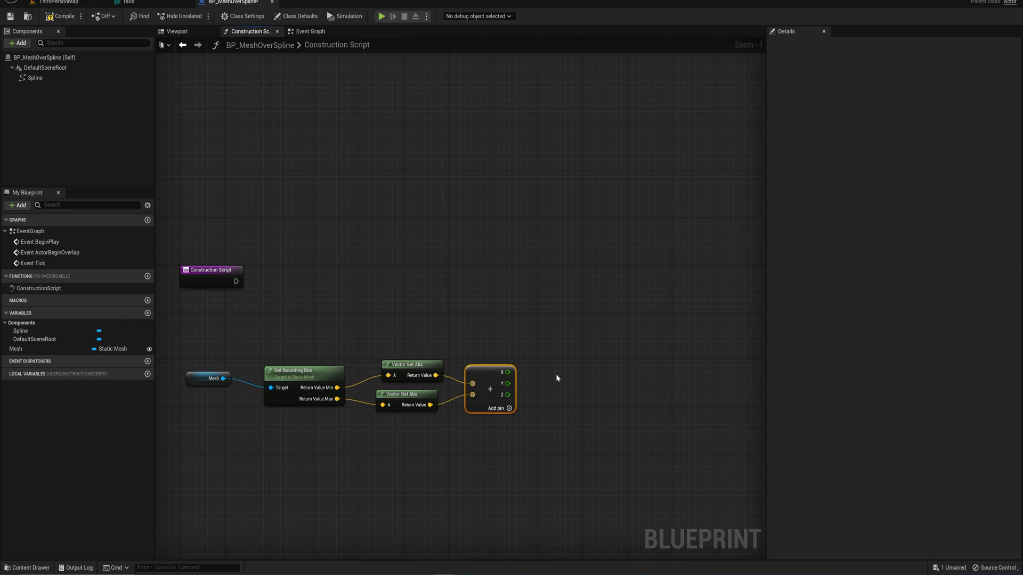
mouse_move(555, 381)
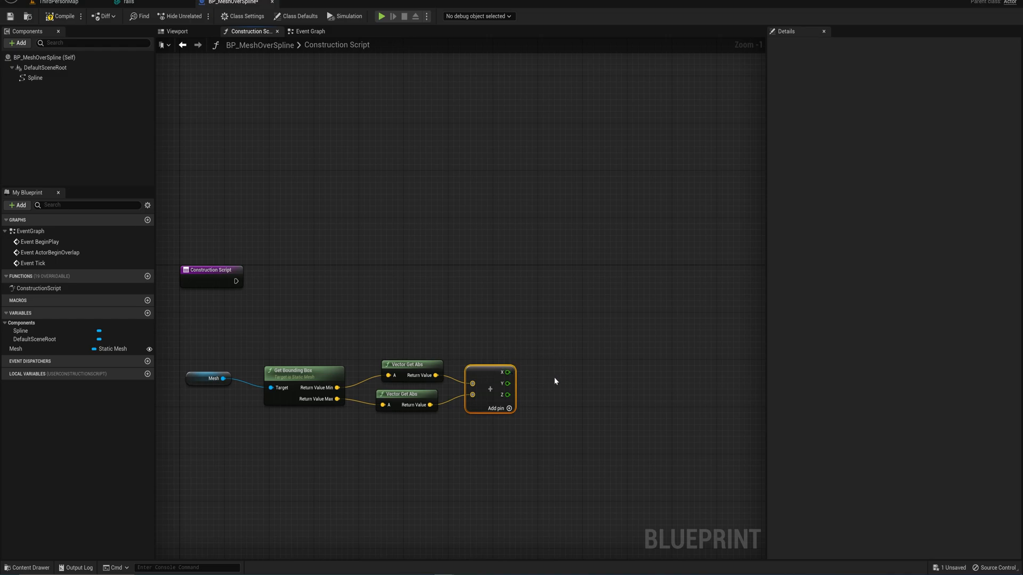
mouse_move(547, 387)
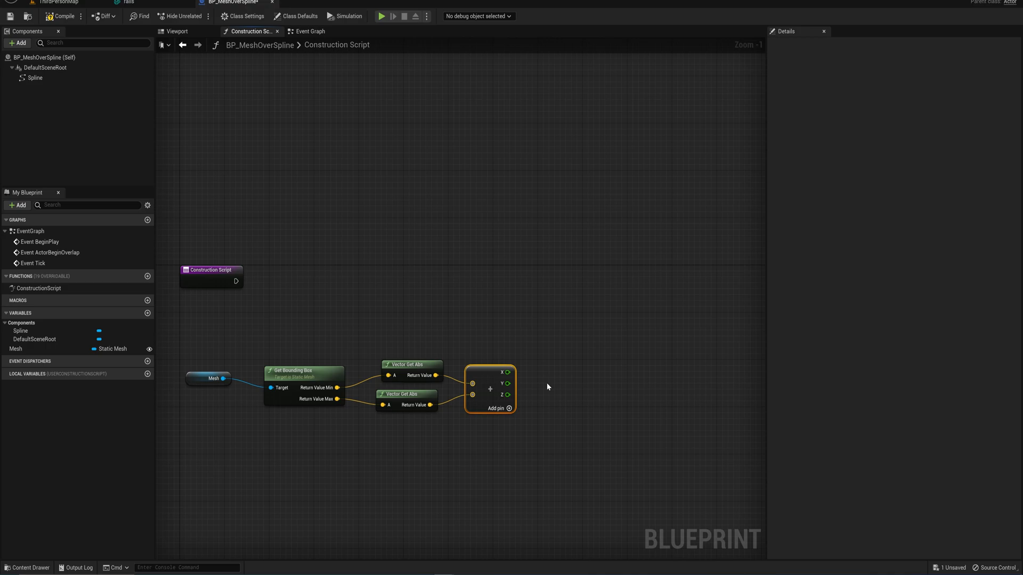
mouse_move(520, 377)
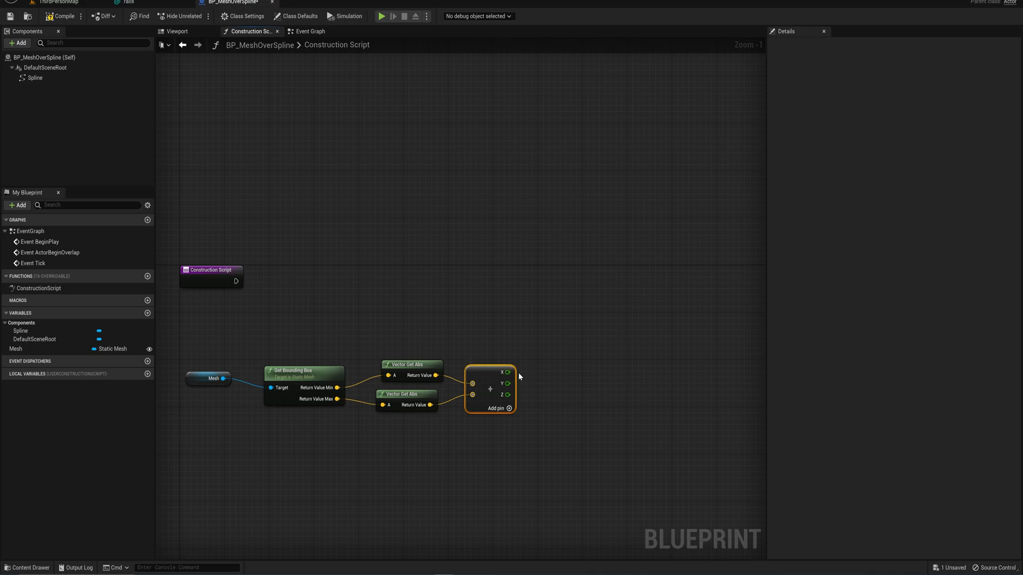
mouse_move(512, 388)
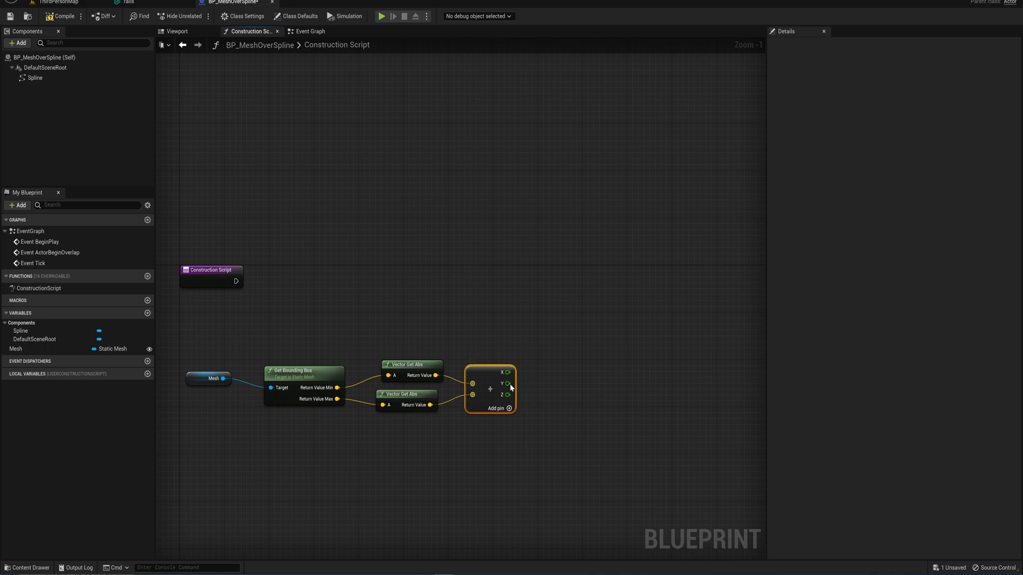
mouse_move(517, 401)
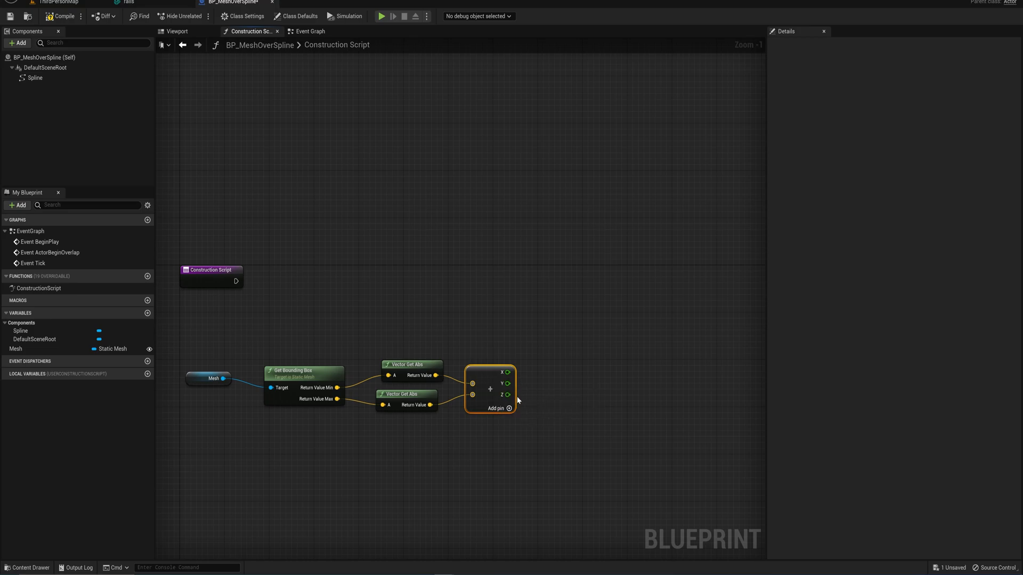
mouse_move(506, 382)
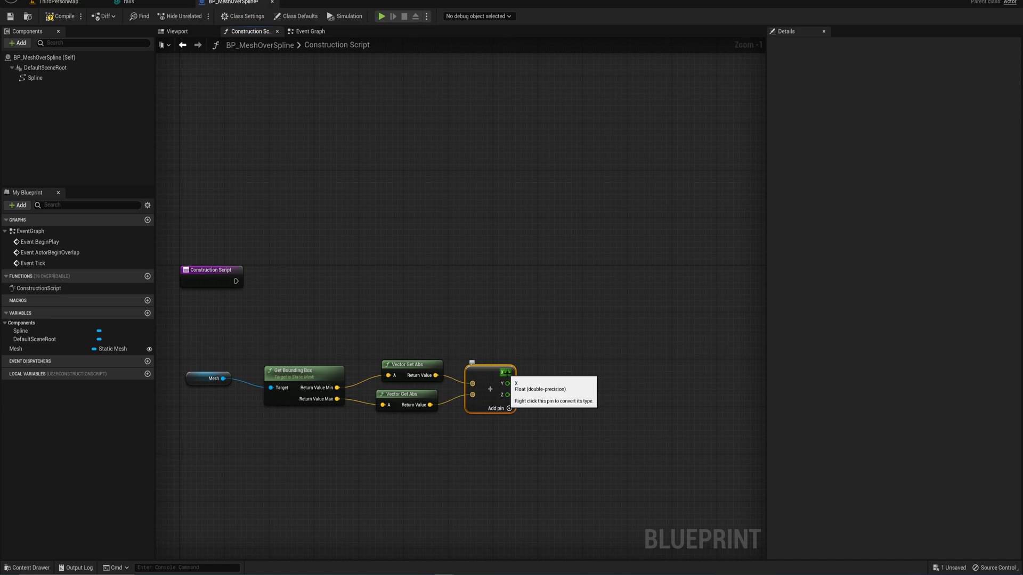
- Promote the X size to an 'Xlength' variable, add a For Loop and Get Spline Length
right_click(503, 372)
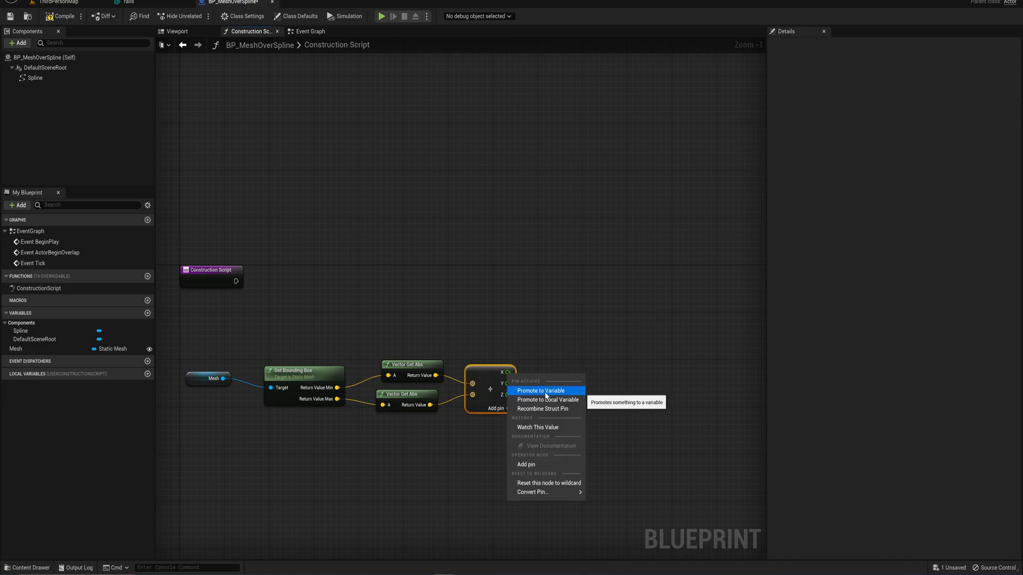
left_click(537, 391)
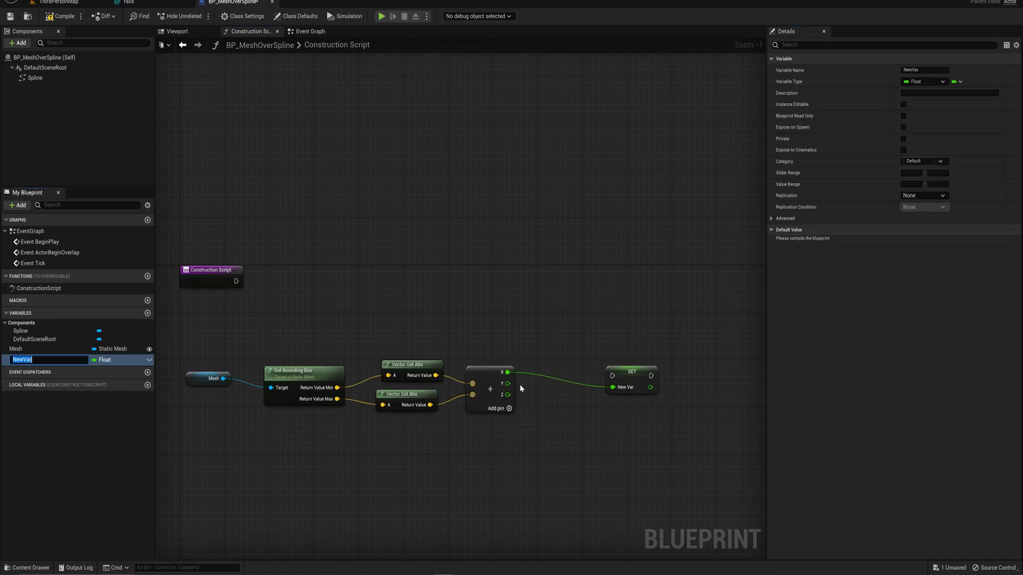
type("Xlength")
type("for loop")
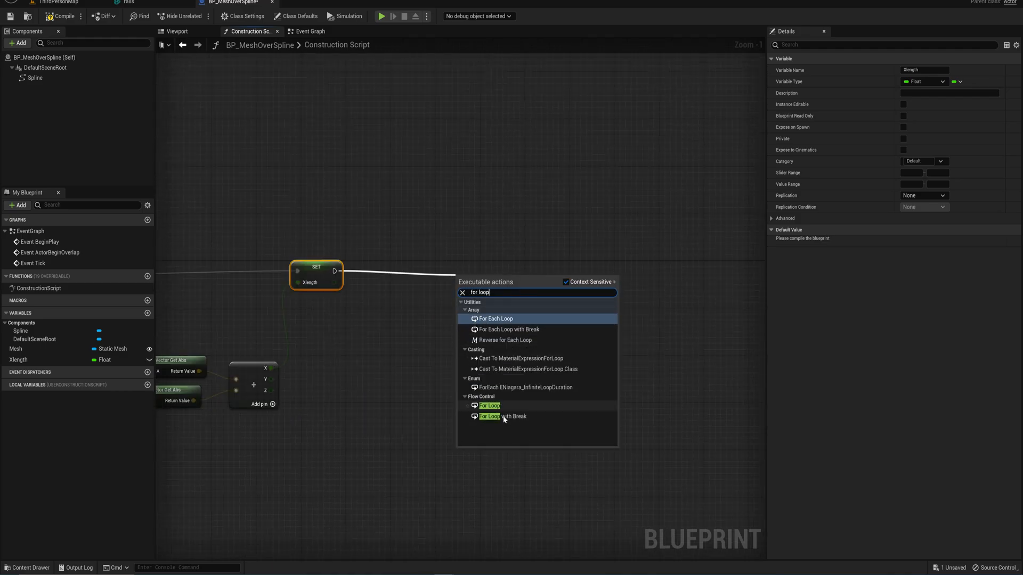
left_click(489, 406)
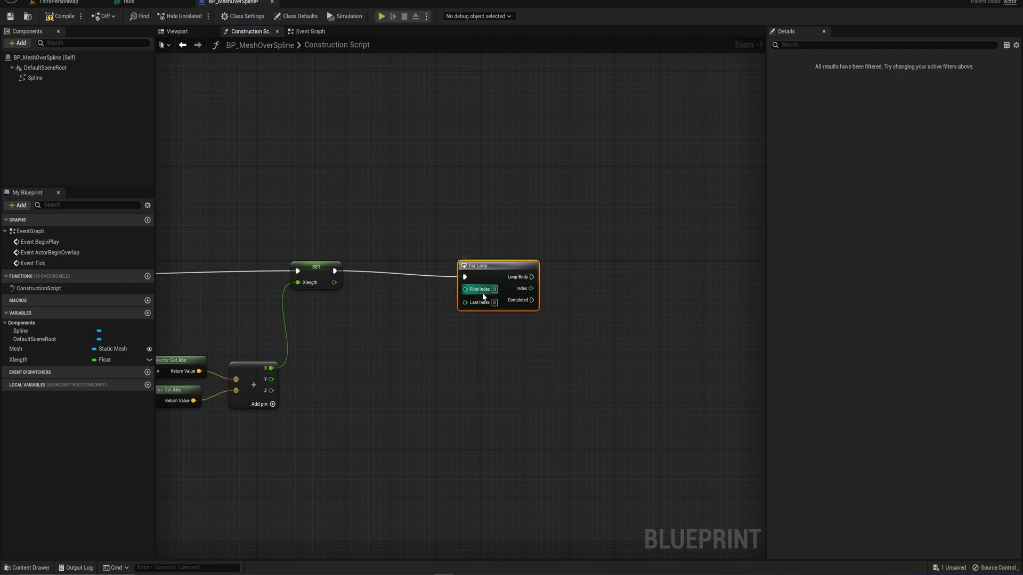
mouse_move(468, 314)
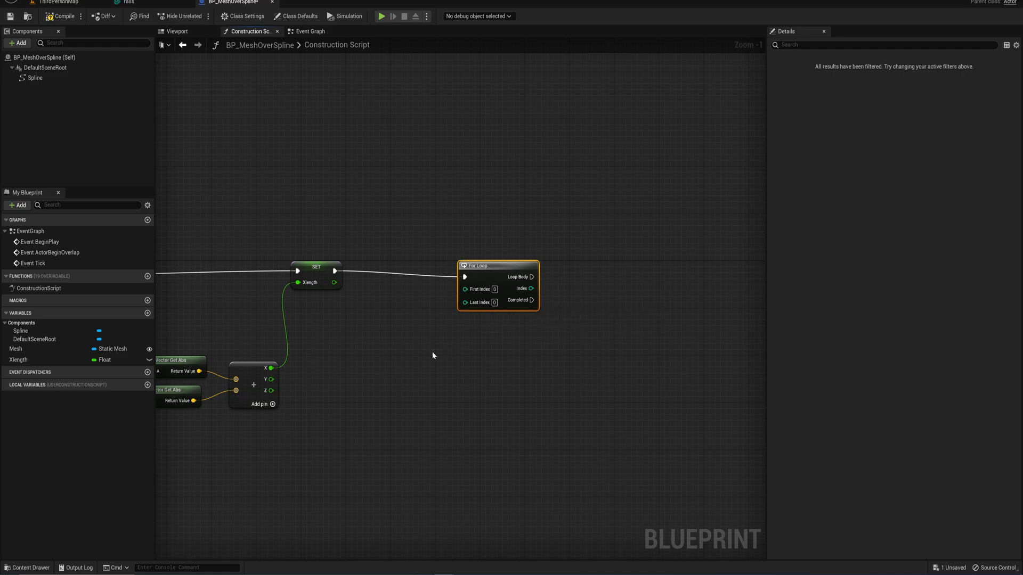
mouse_move(298, 328)
type("get")
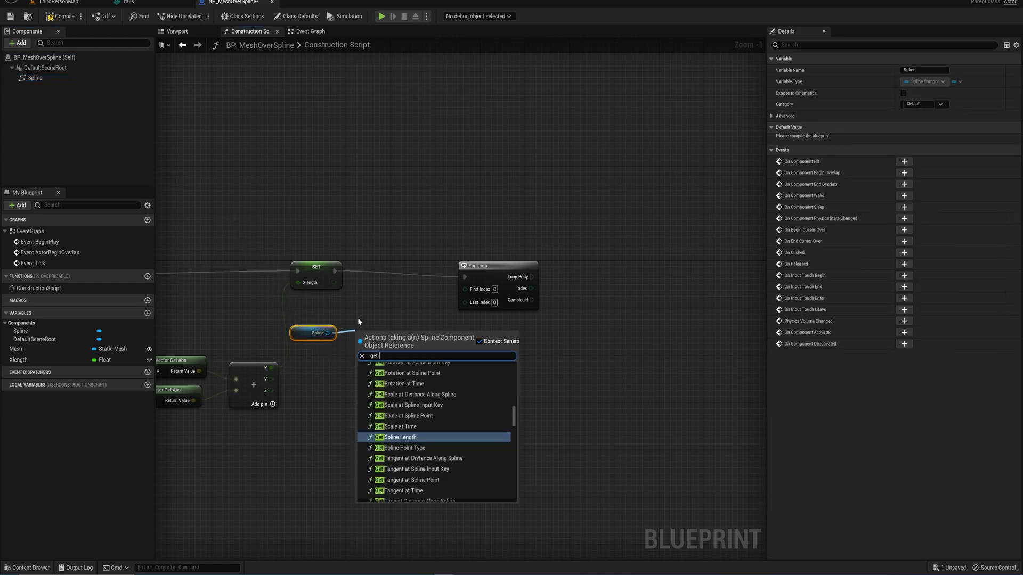
left_click(396, 436)
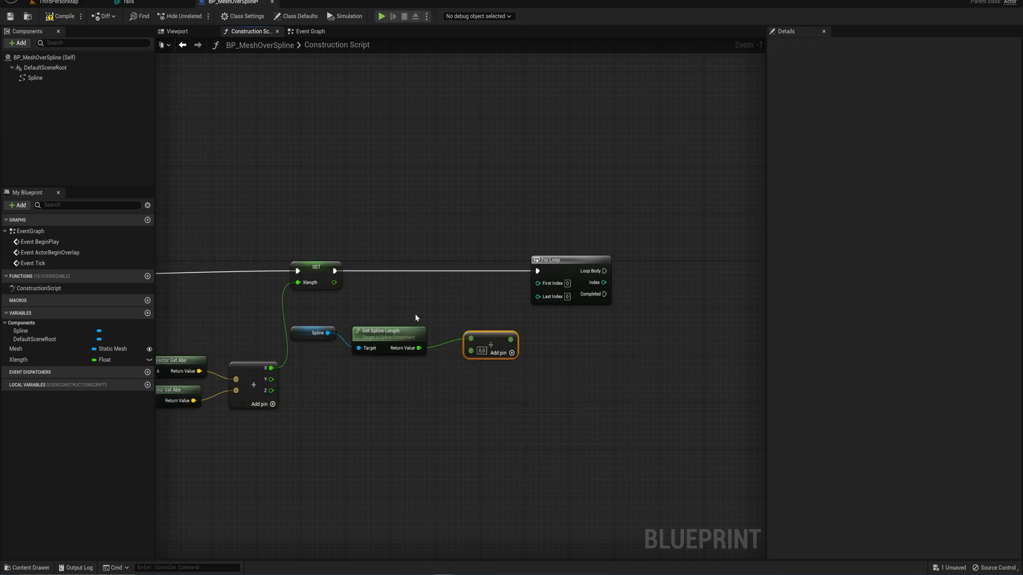
mouse_move(339, 296)
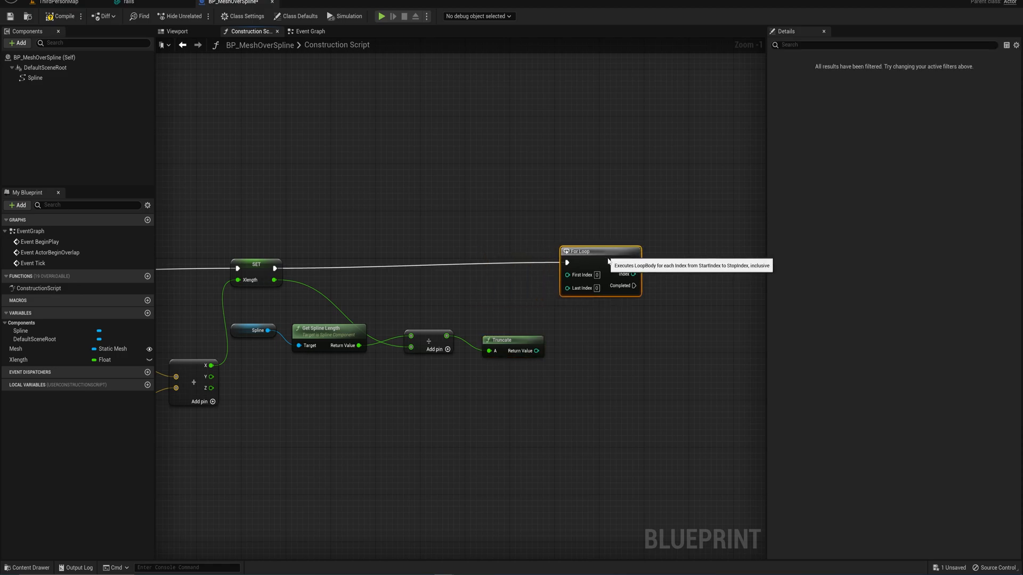
mouse_move(536, 351)
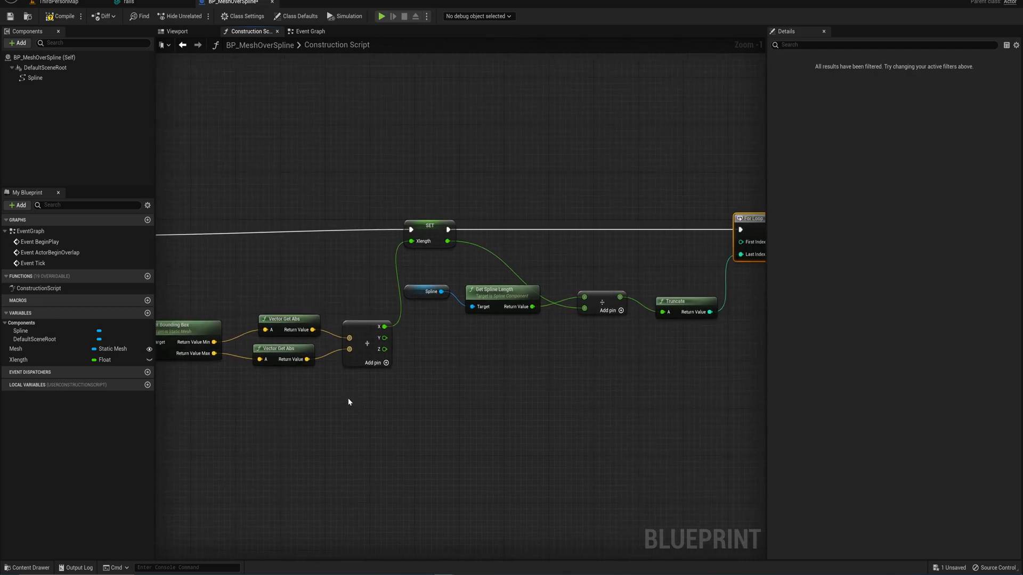
mouse_move(528, 319)
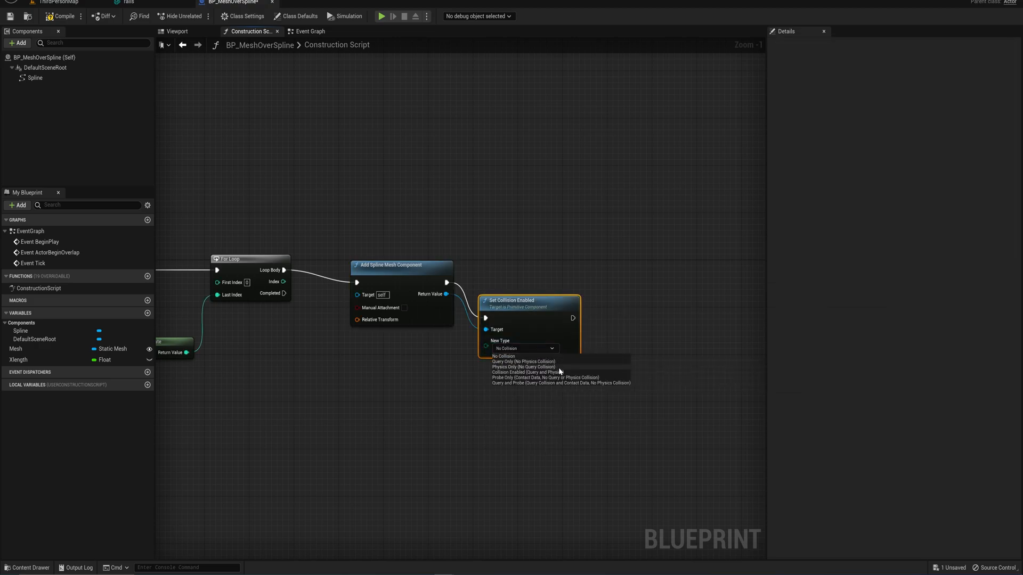
- Set the spline mesh's collision to Query and Physics and its forward axis to X
left_click(523, 372)
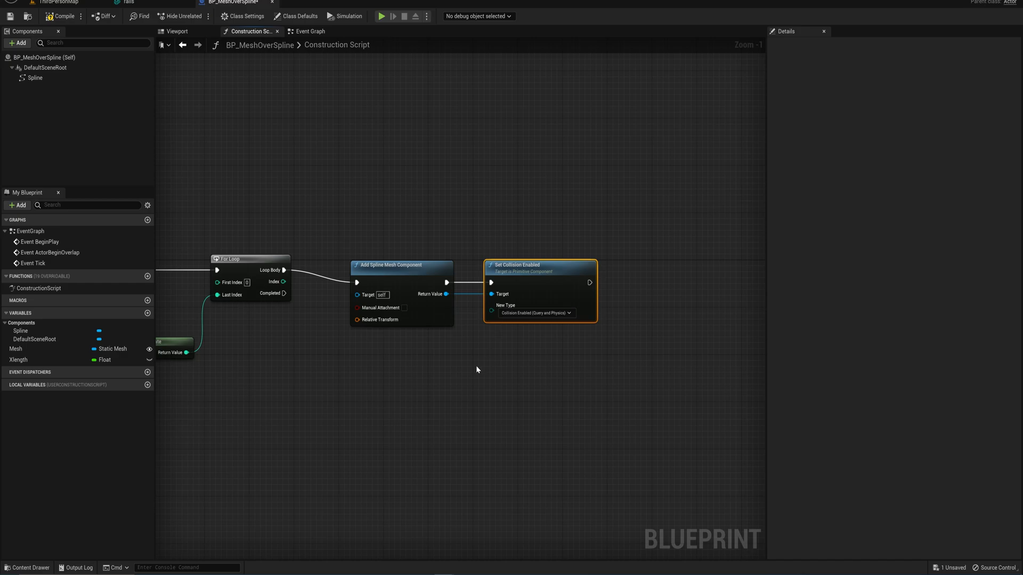
mouse_move(624, 316)
type("set")
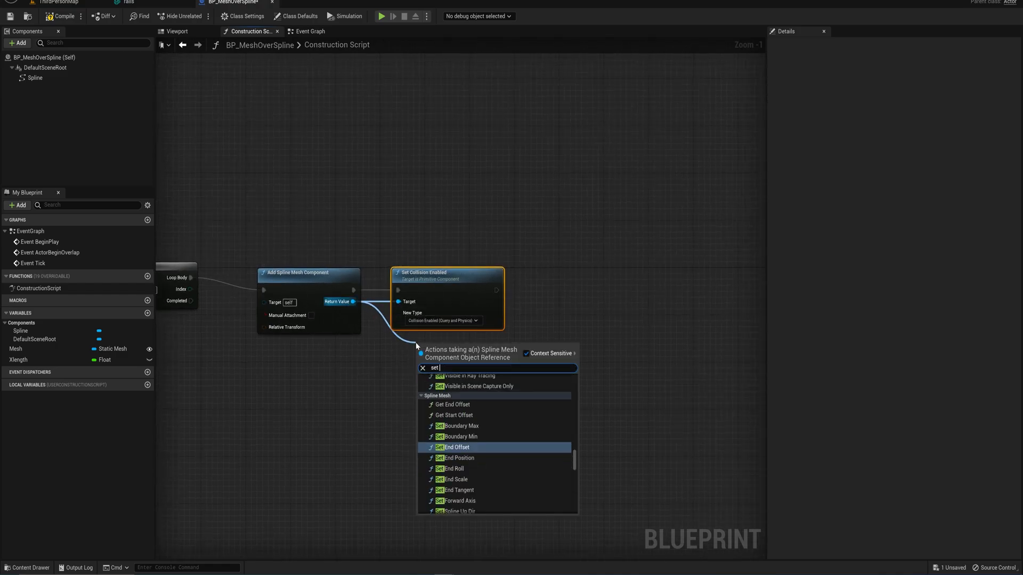
left_click(460, 500)
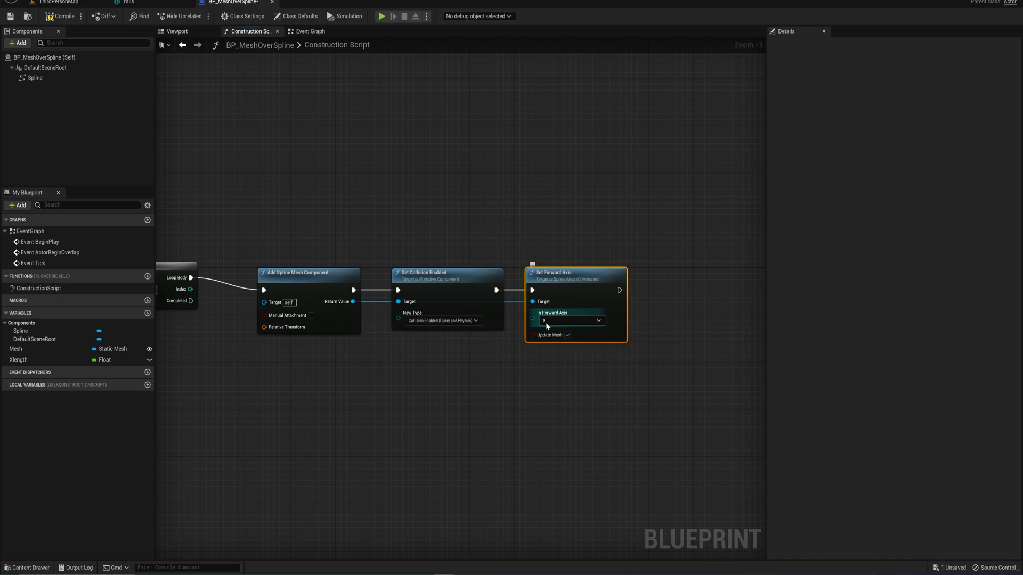
mouse_move(563, 326)
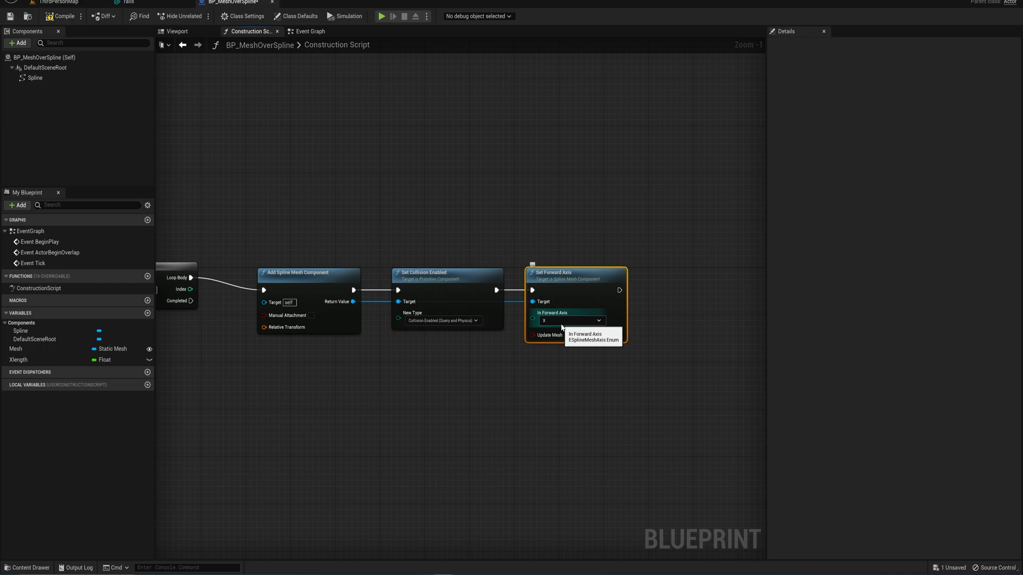
left_click(597, 320)
type("set")
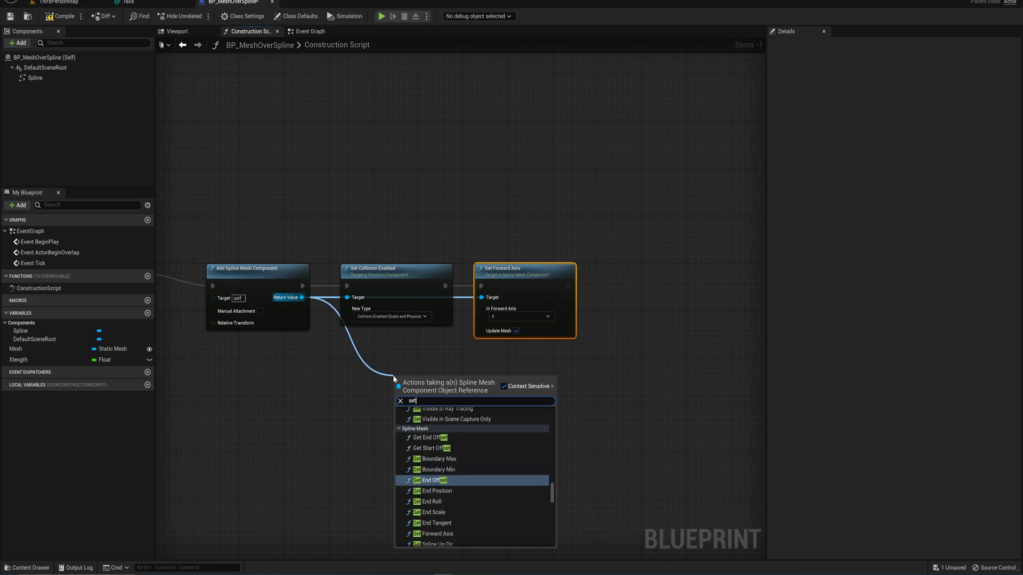
- Add Set Static Mesh using the Mesh variable, then a Set Start and End node
left_click(431, 469)
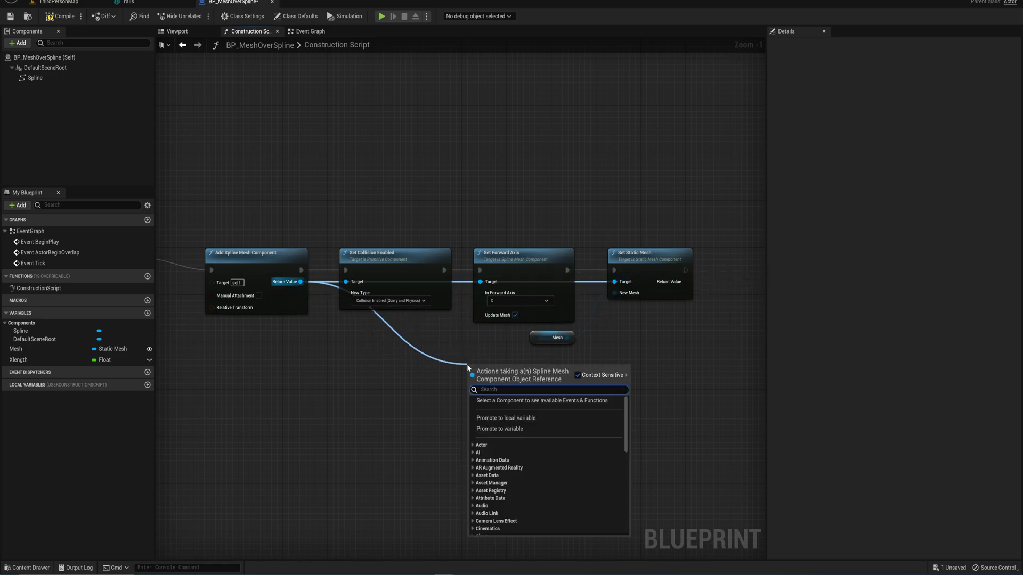
type("set star")
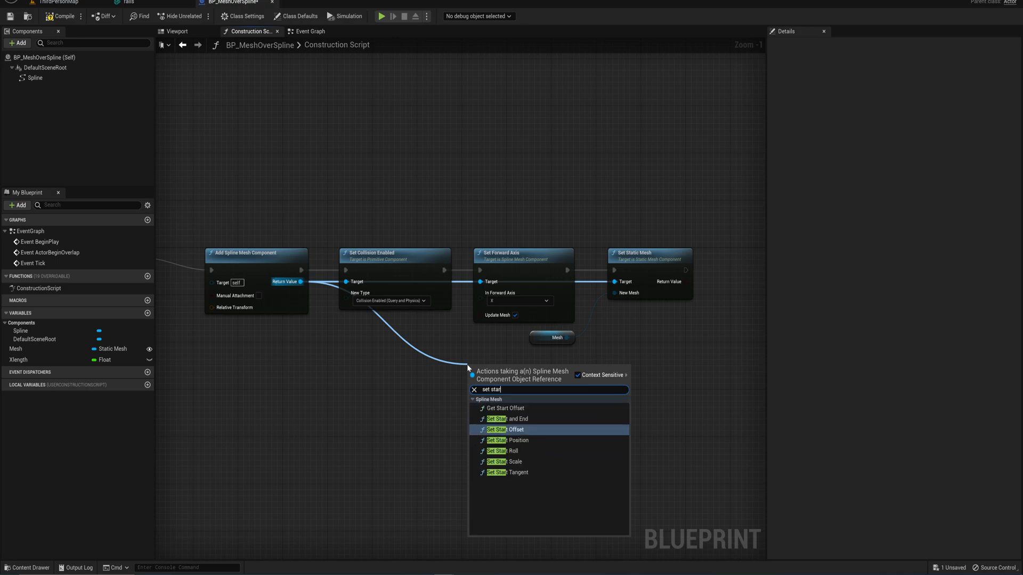
left_click(502, 418)
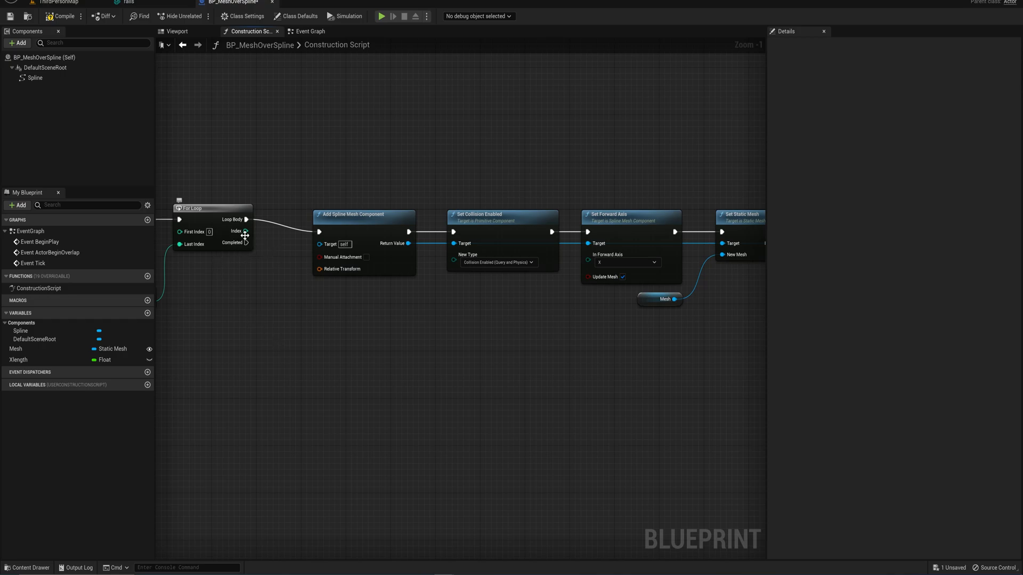
mouse_move(241, 231)
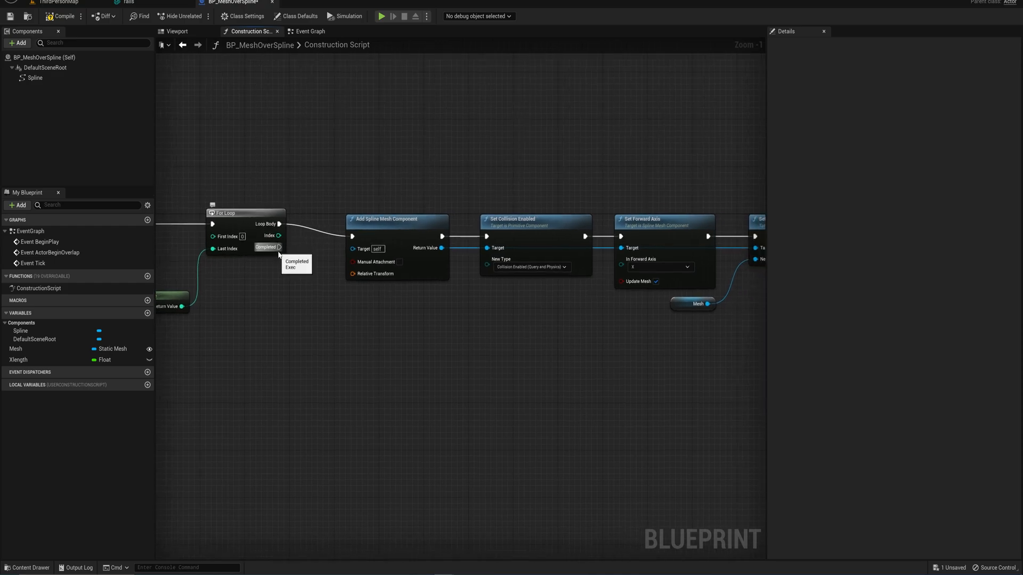
mouse_move(310, 229)
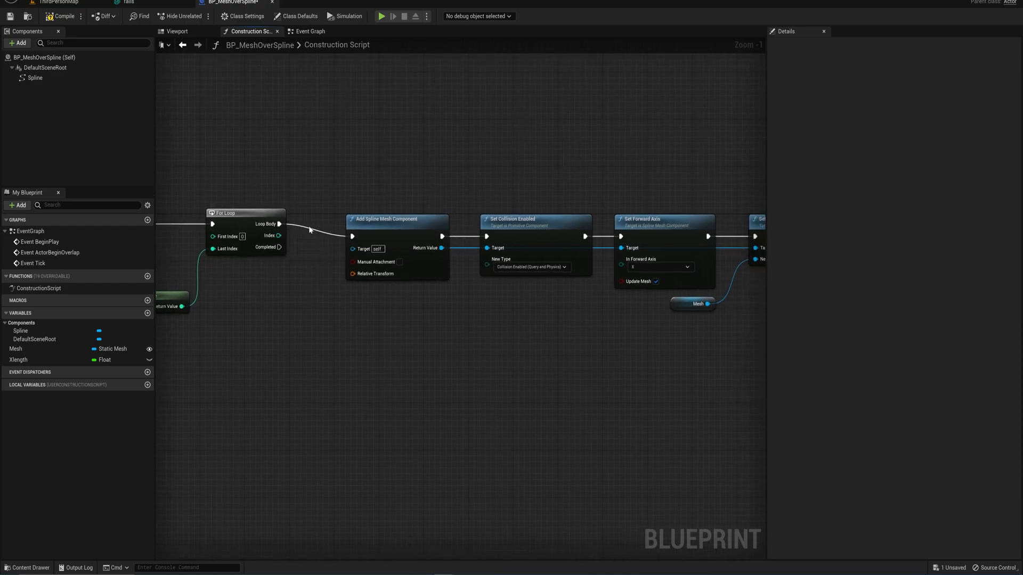
mouse_move(331, 275)
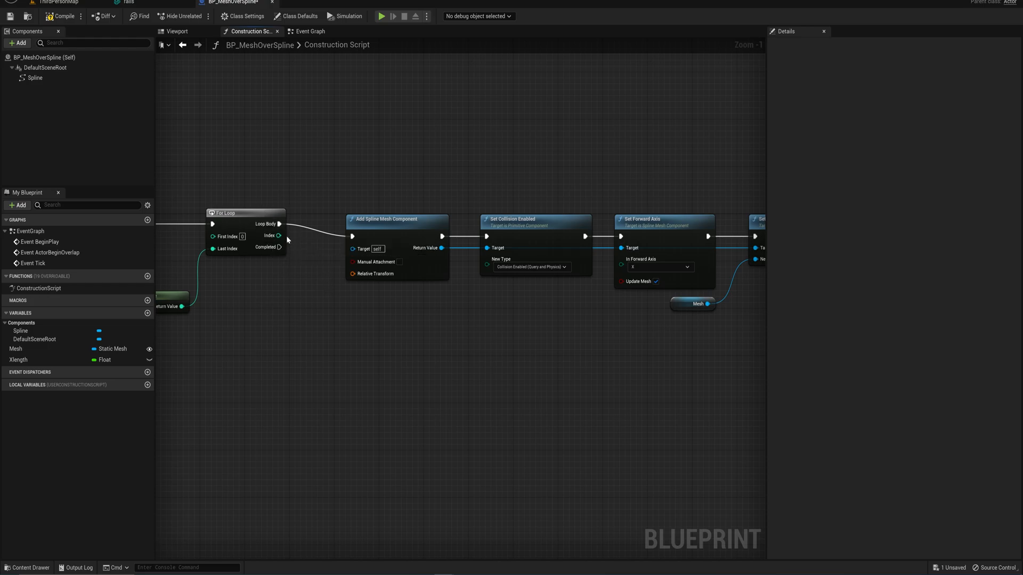
mouse_move(285, 320)
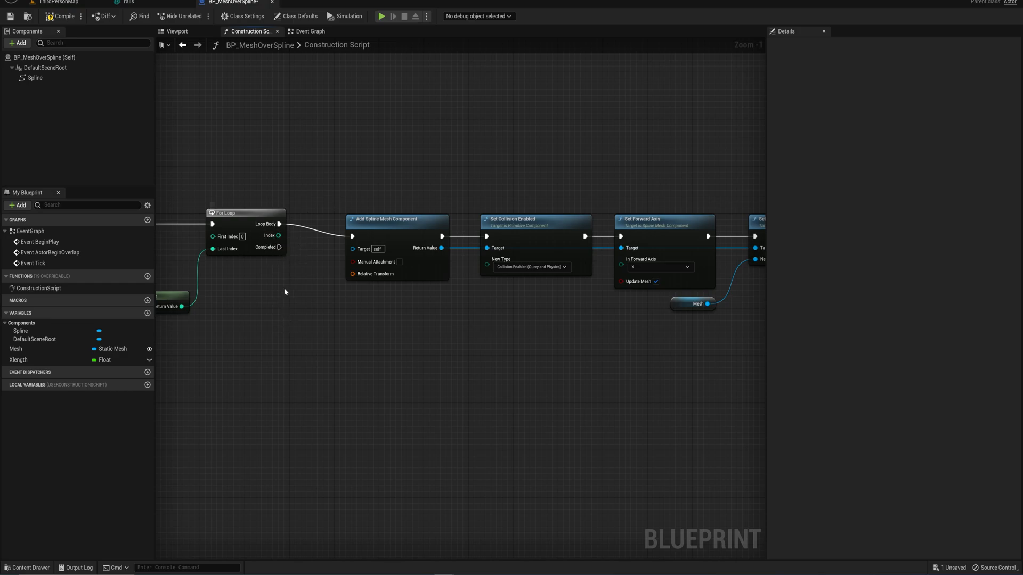
mouse_move(268, 248)
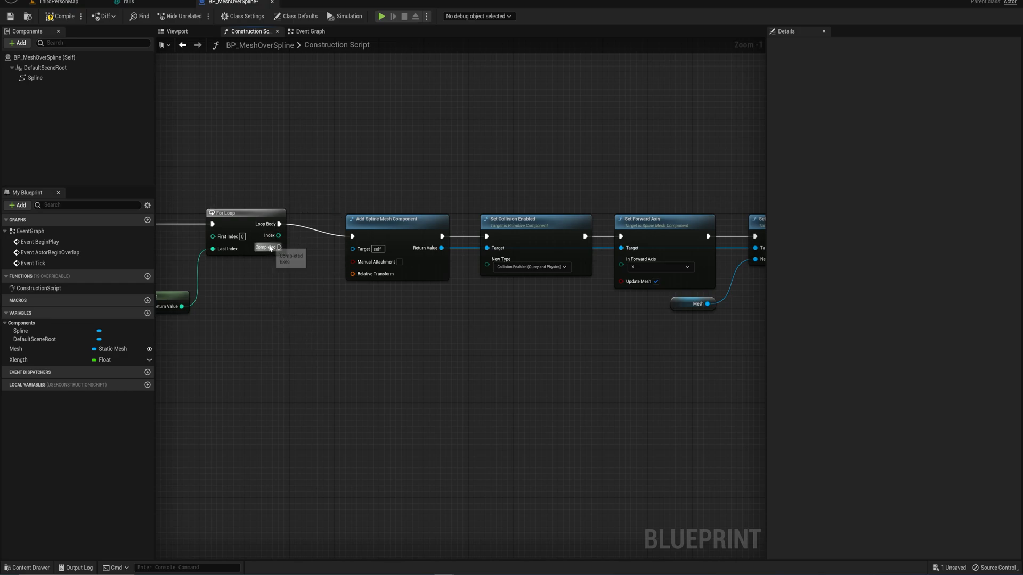
mouse_move(280, 236)
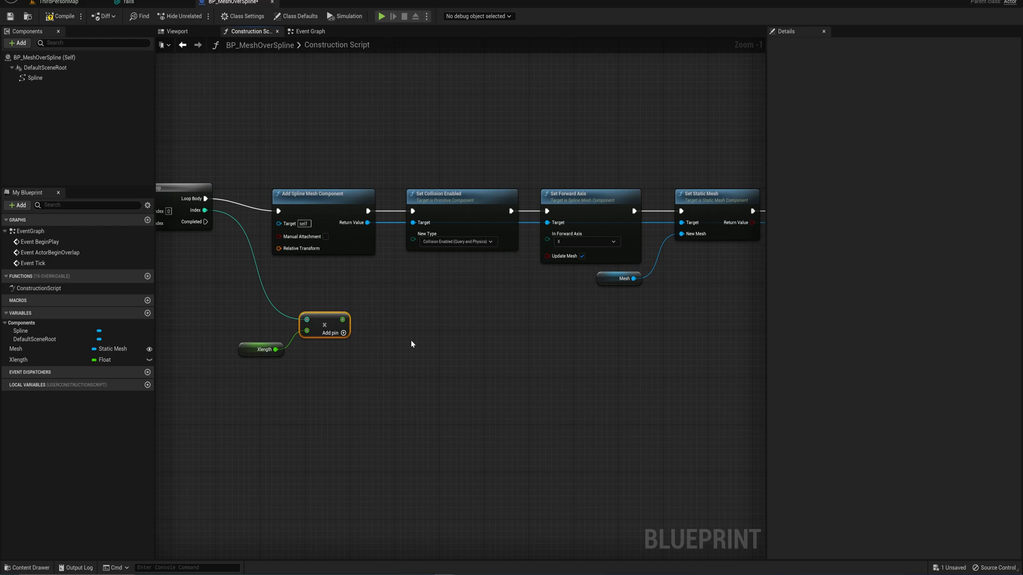
- Add Get Location and Get Tangent at Distance Along Spline nodes driven by Index times Xlength
left_click(35, 77)
type("get location")
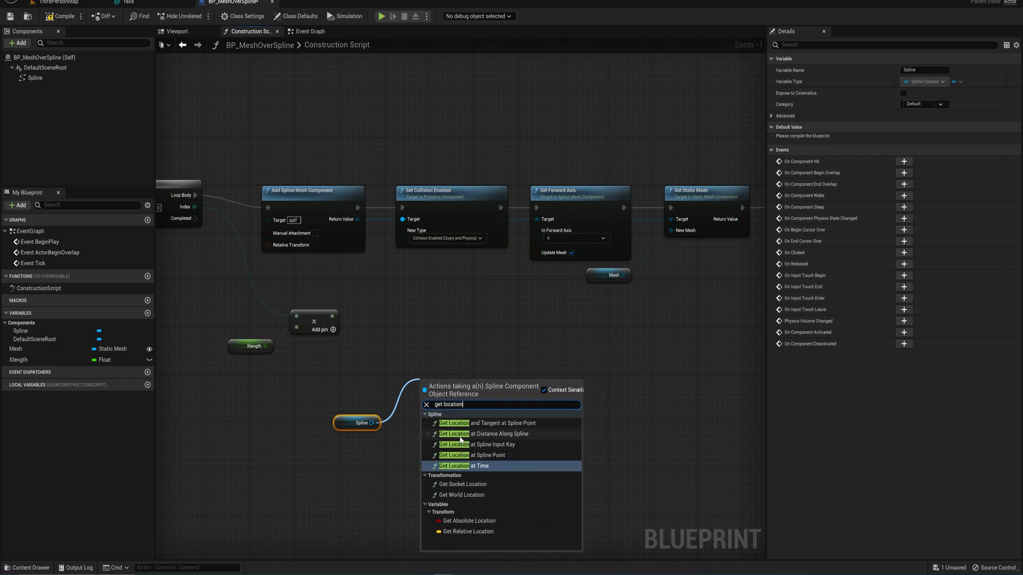
left_click(479, 433)
type("get t")
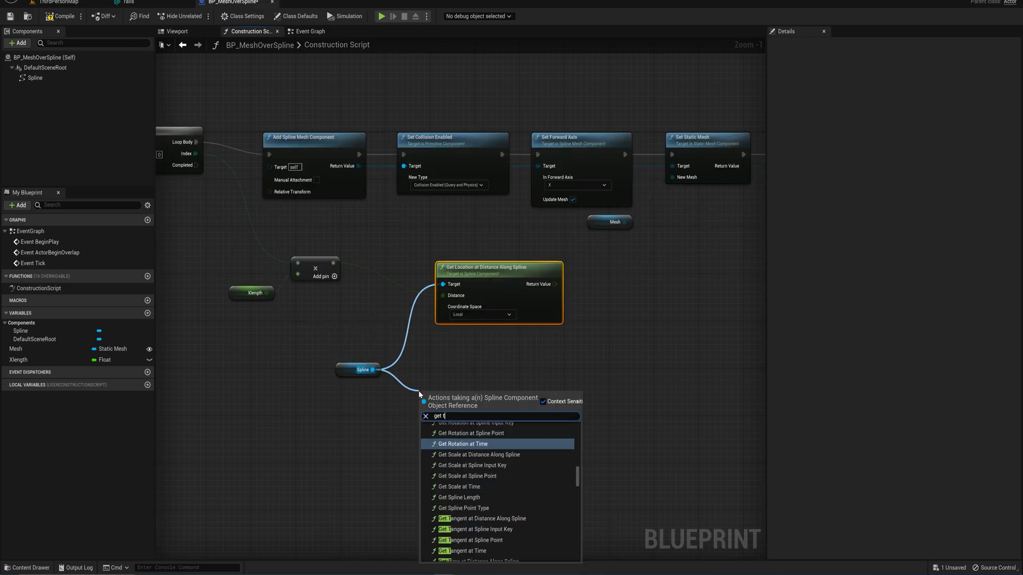
type("ange")
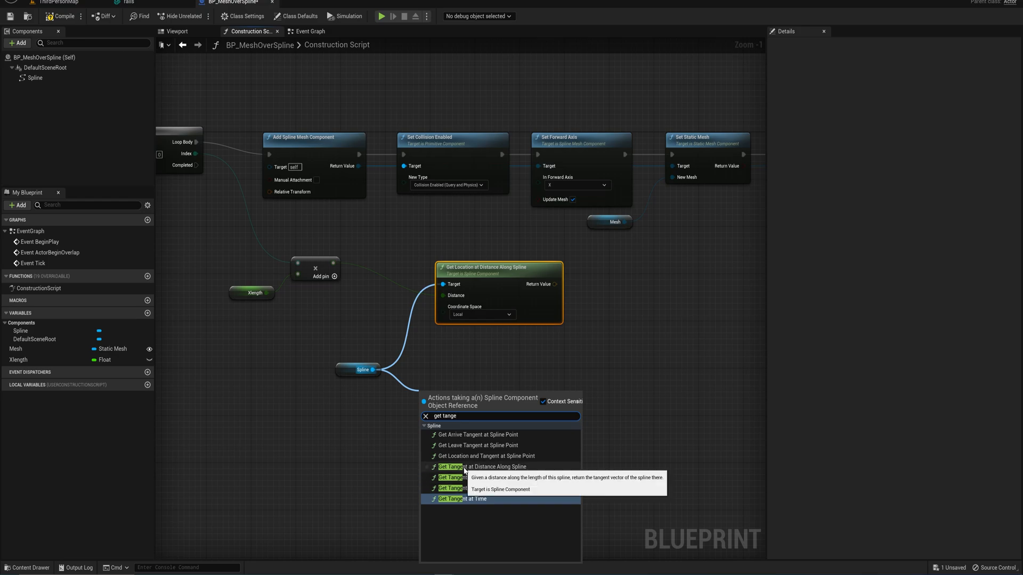
left_click(481, 467)
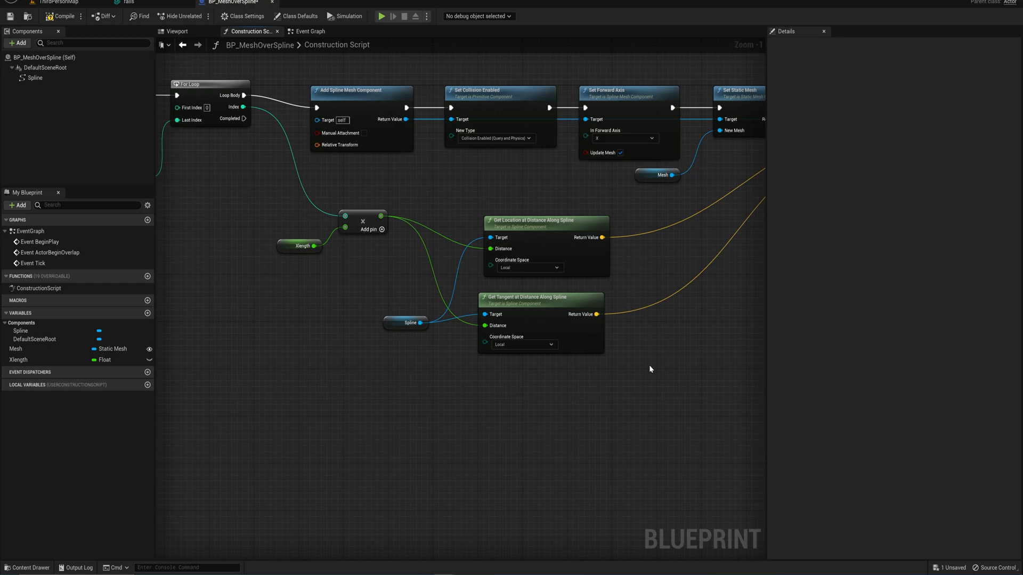
mouse_move(242, 107)
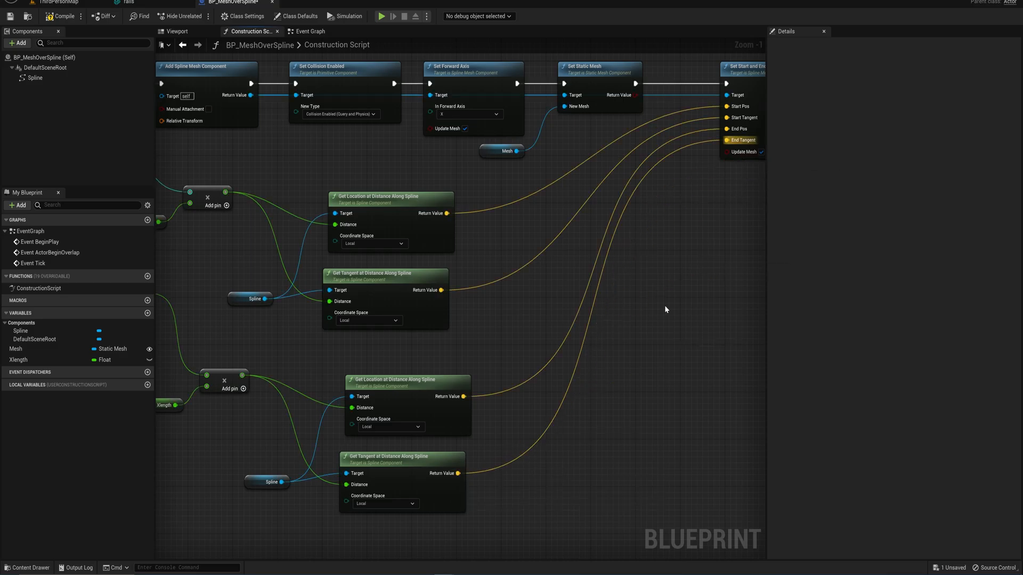
mouse_move(607, 305)
type("clamp")
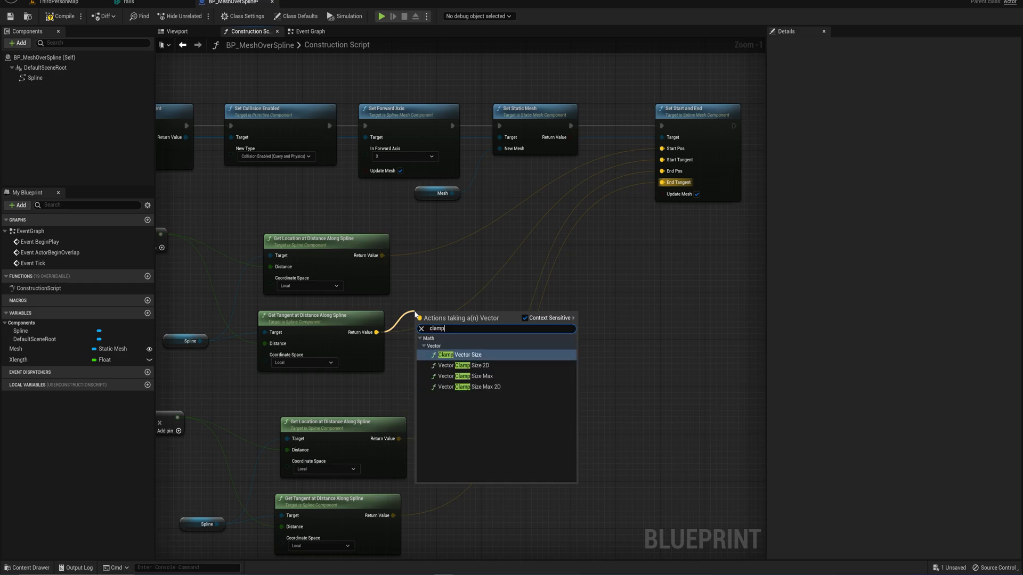
- Pass the tangent through Clamp Vector Size with Xlength as the maximum
left_click(467, 355)
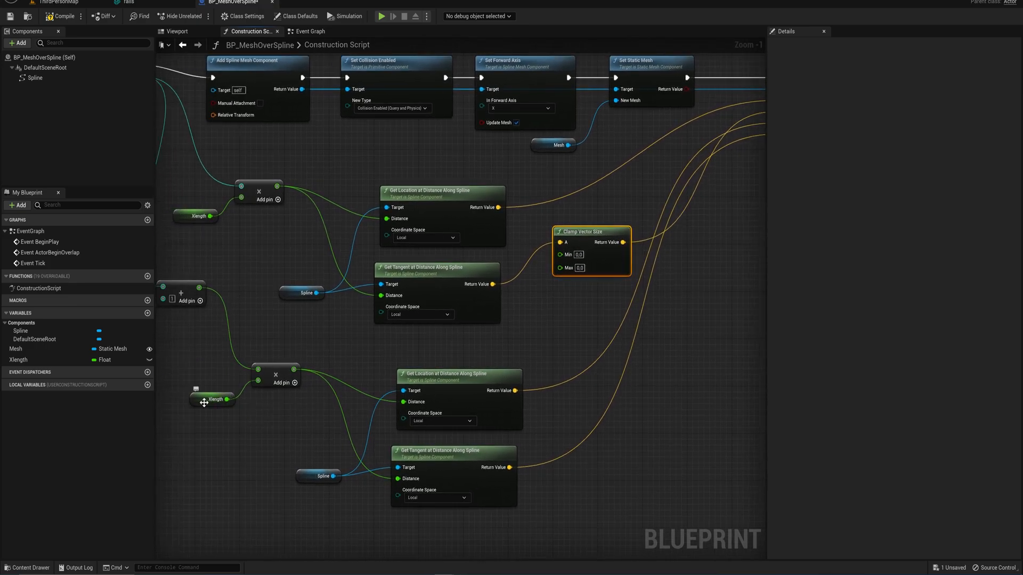
left_click(18, 360)
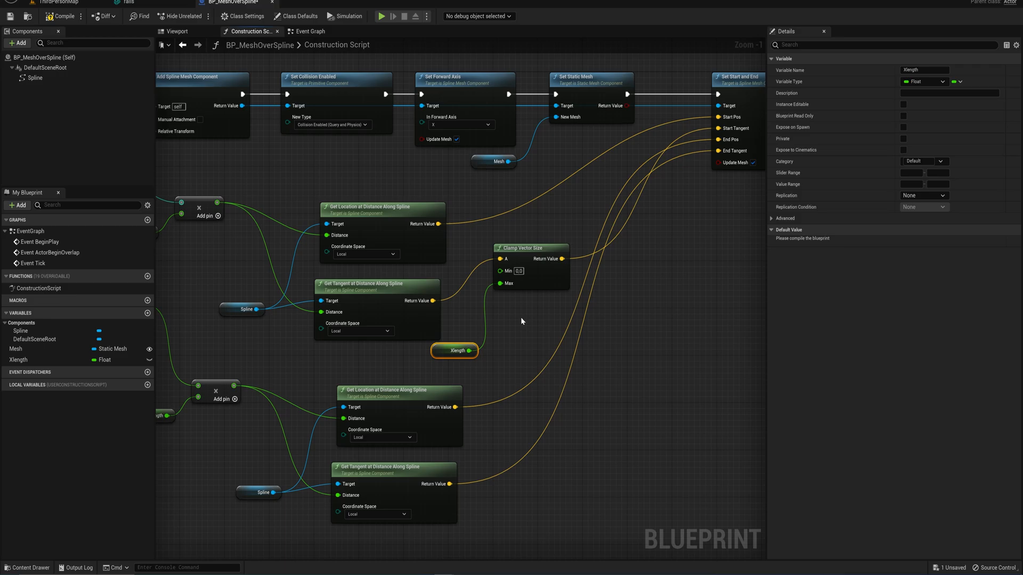
mouse_move(500, 296)
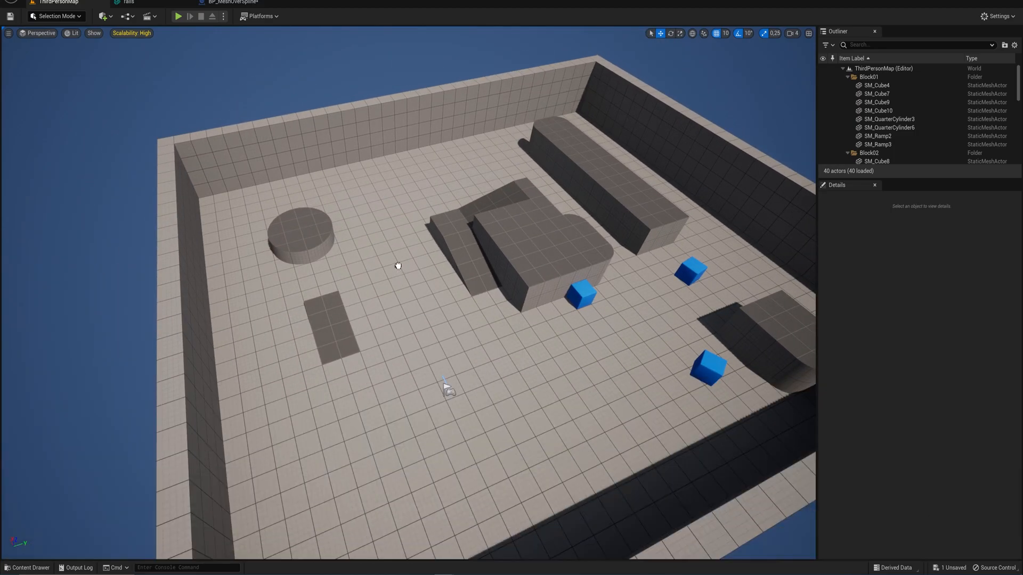
- Place BP_MeshOverSpline in ThirdPersonMap as a curving rail track and play-test walking on it
left_click(883, 127)
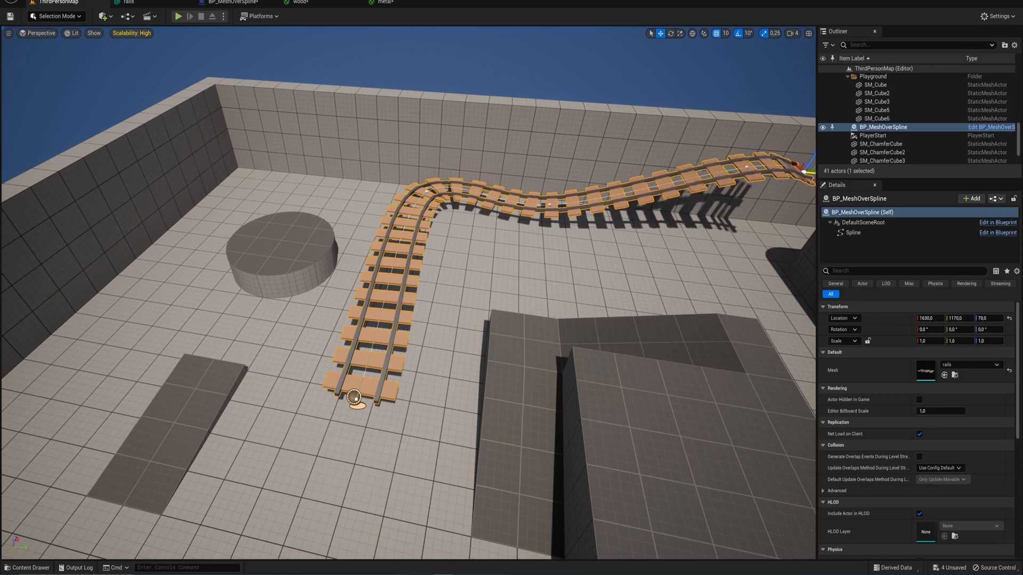
left_click(177, 17)
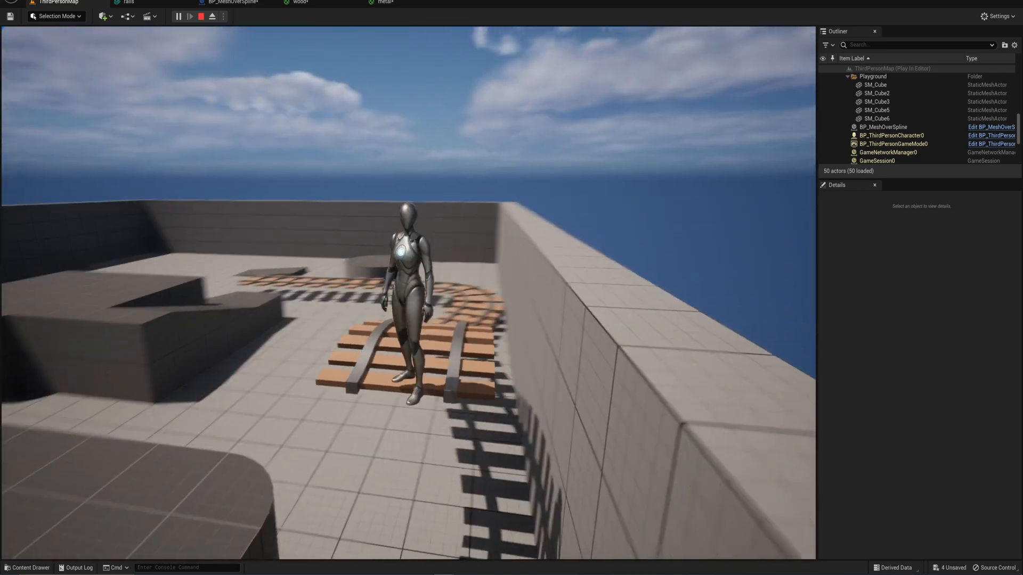
left_click(201, 17)
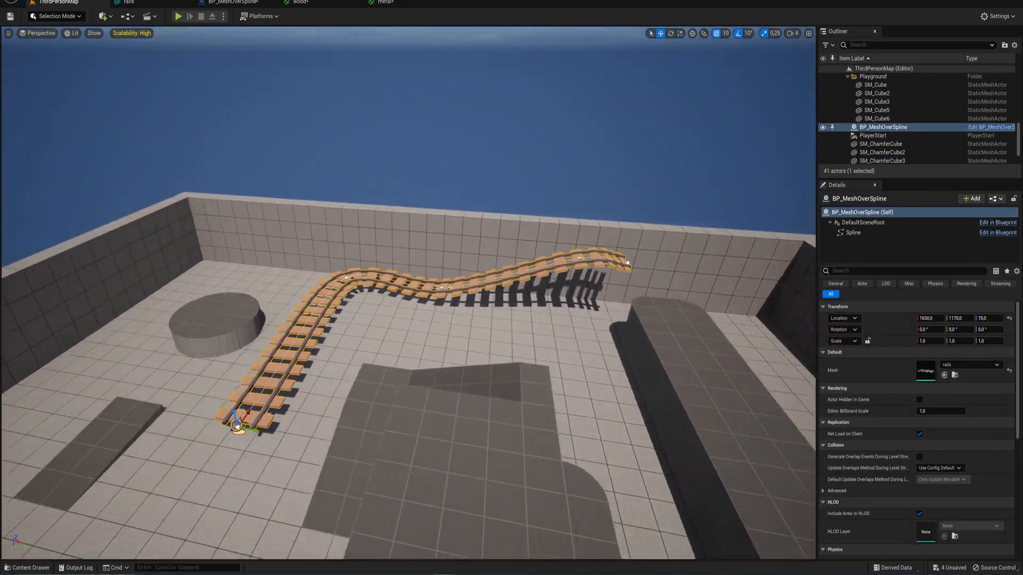